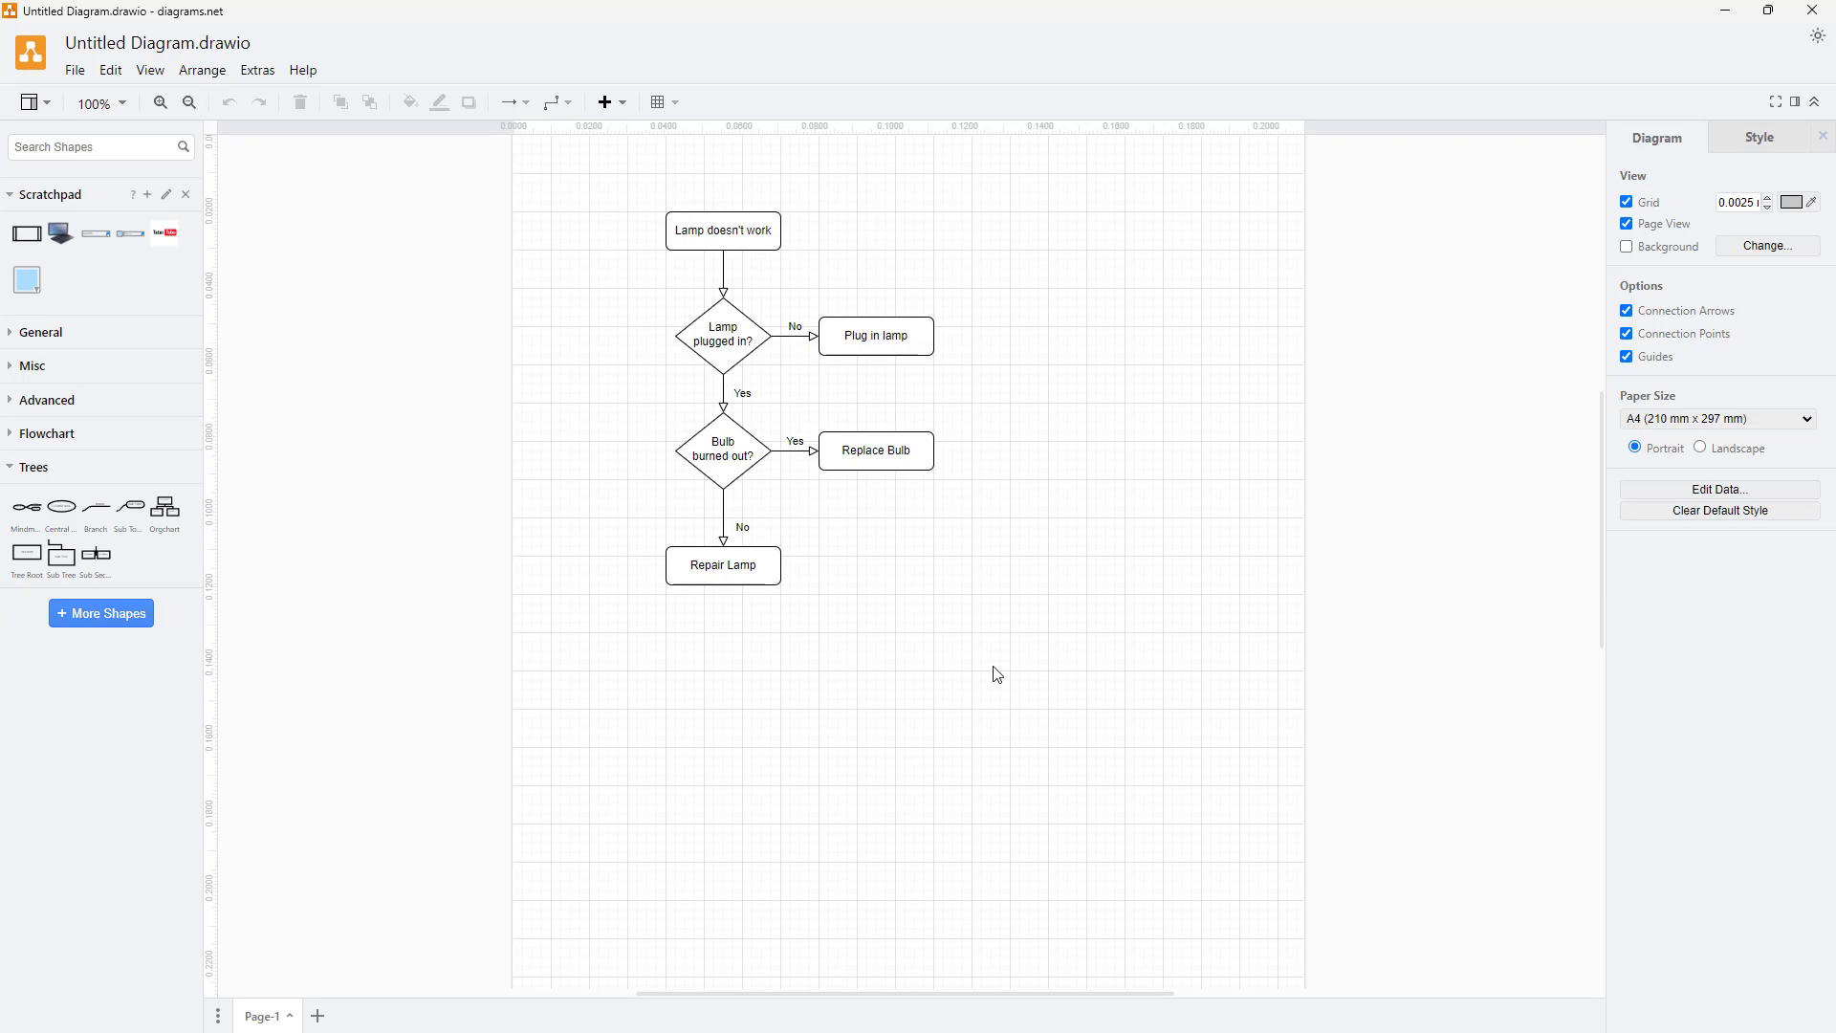
mouse_move(769, 360)
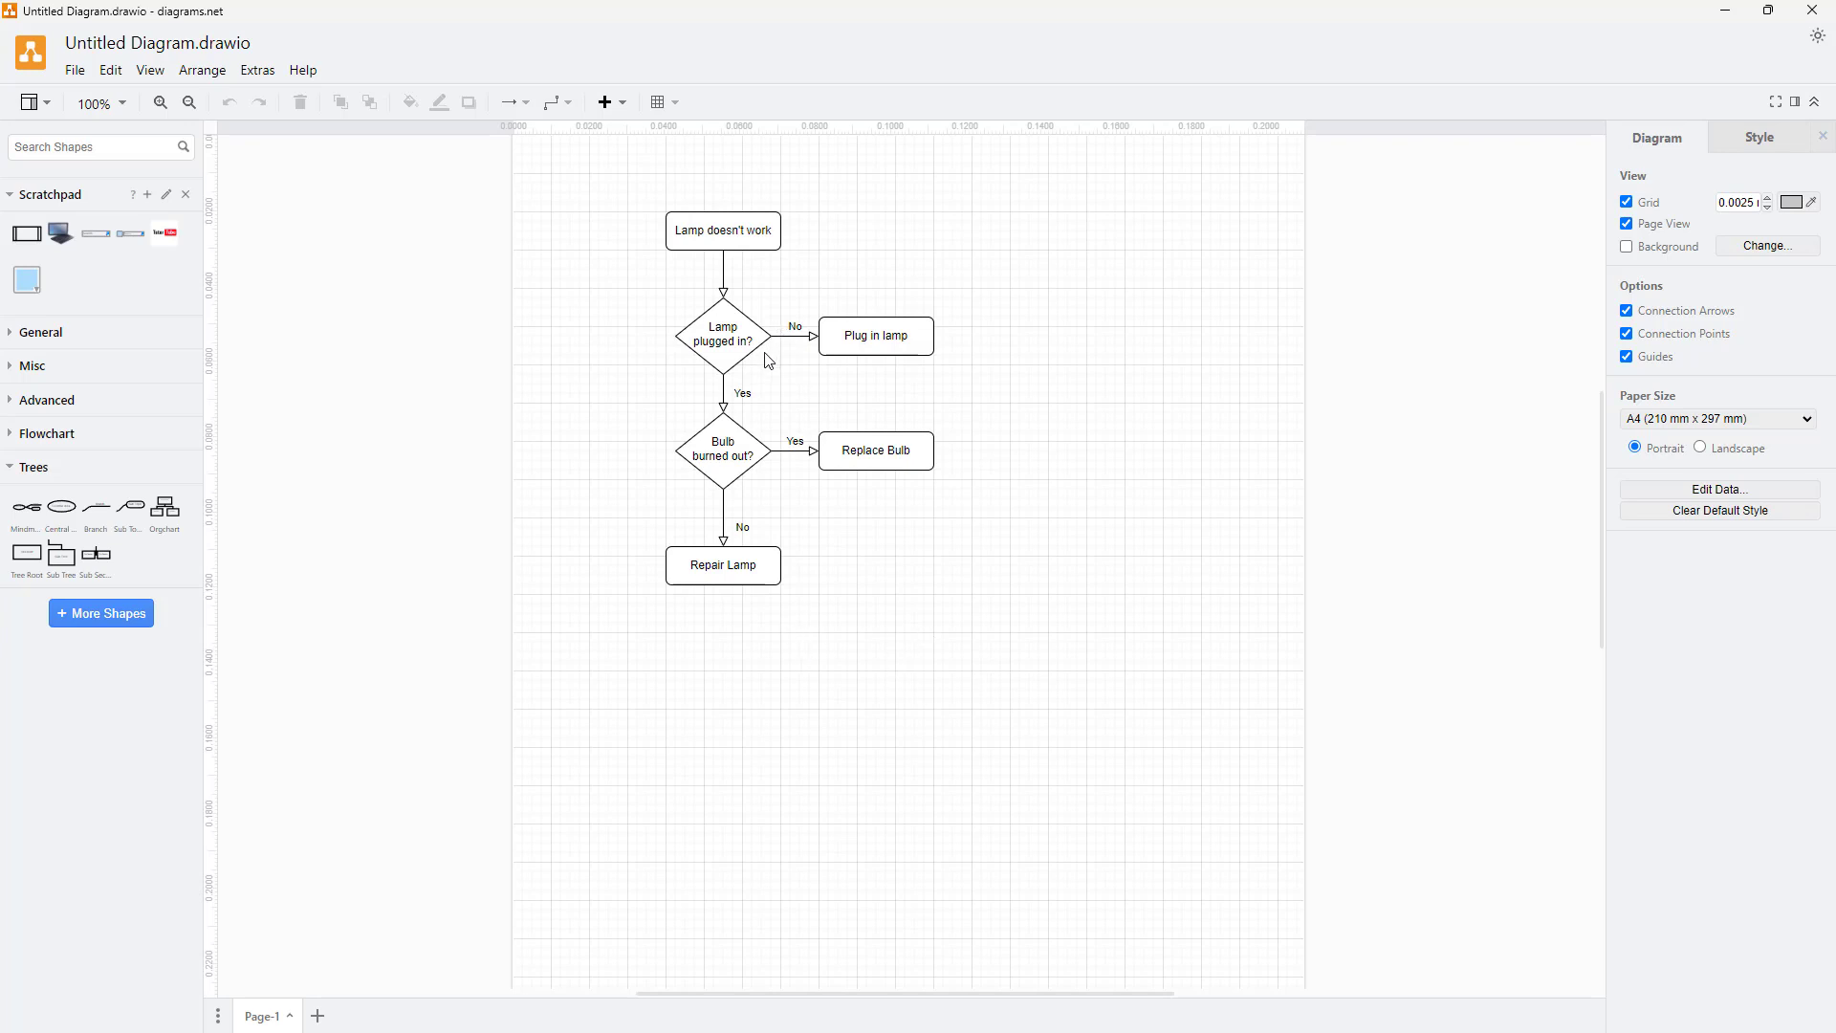
mouse_move(784, 370)
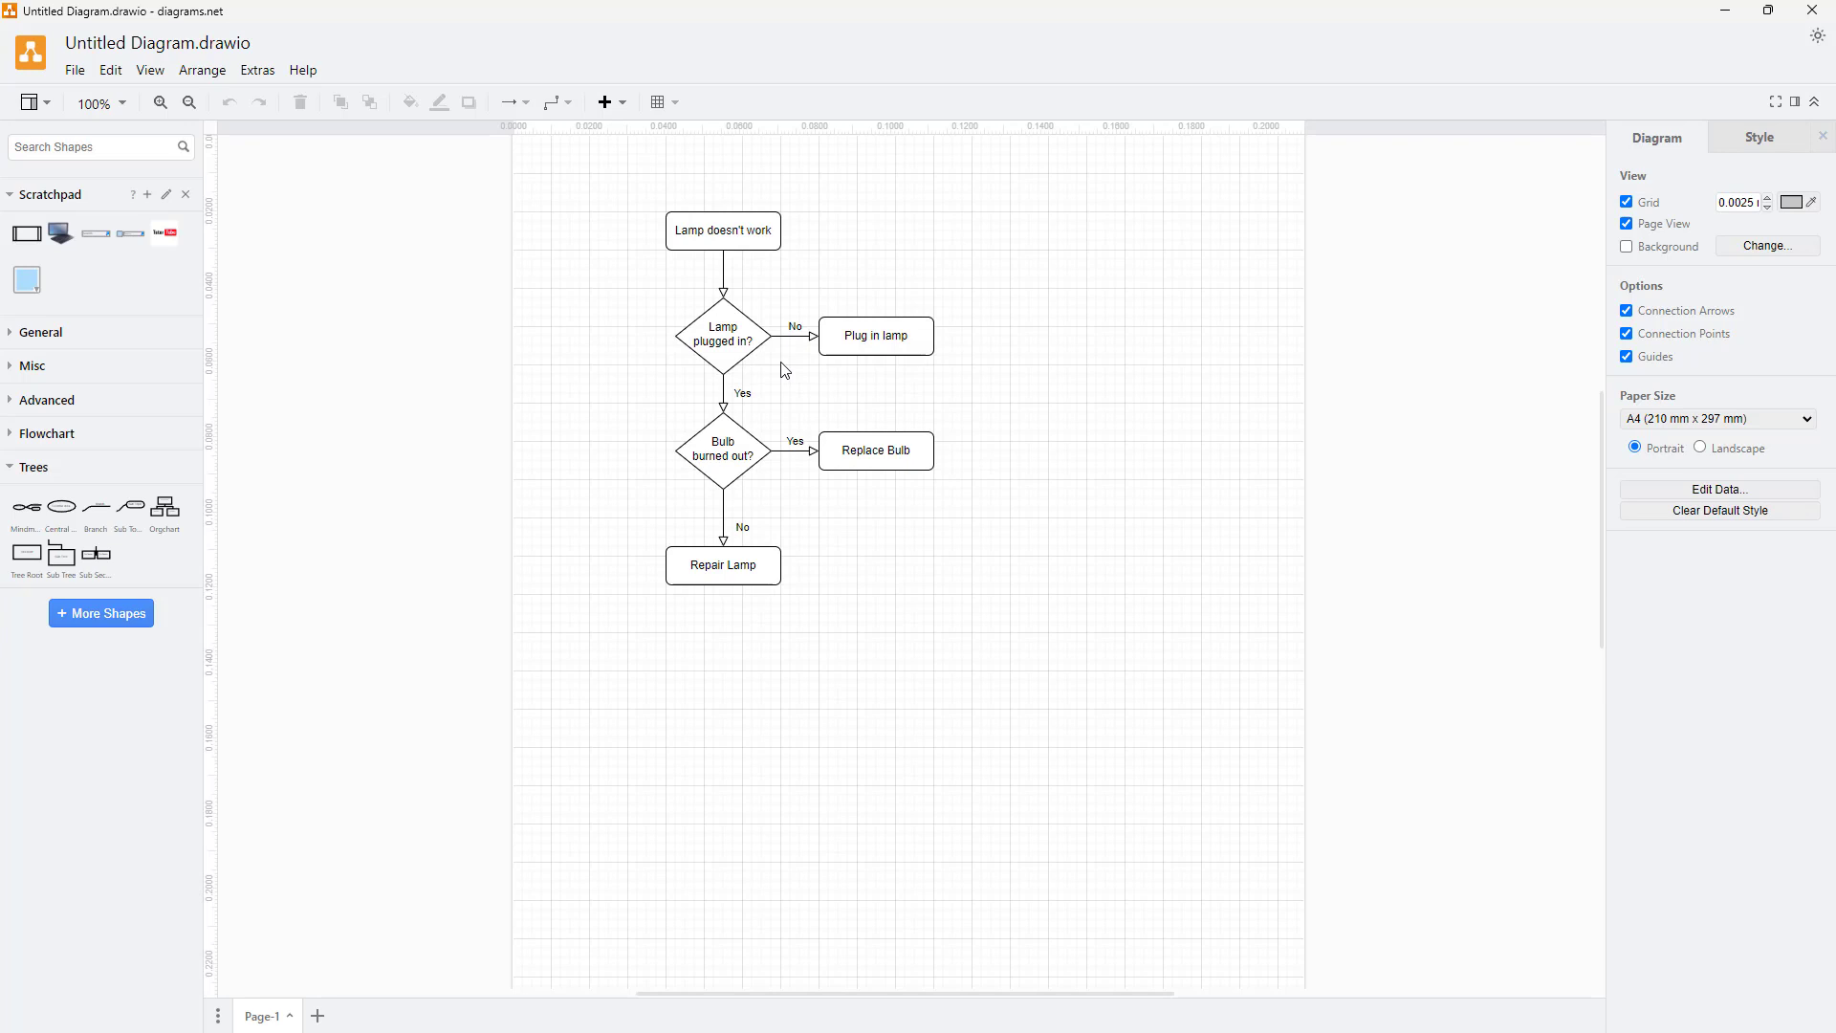
mouse_move(231, 153)
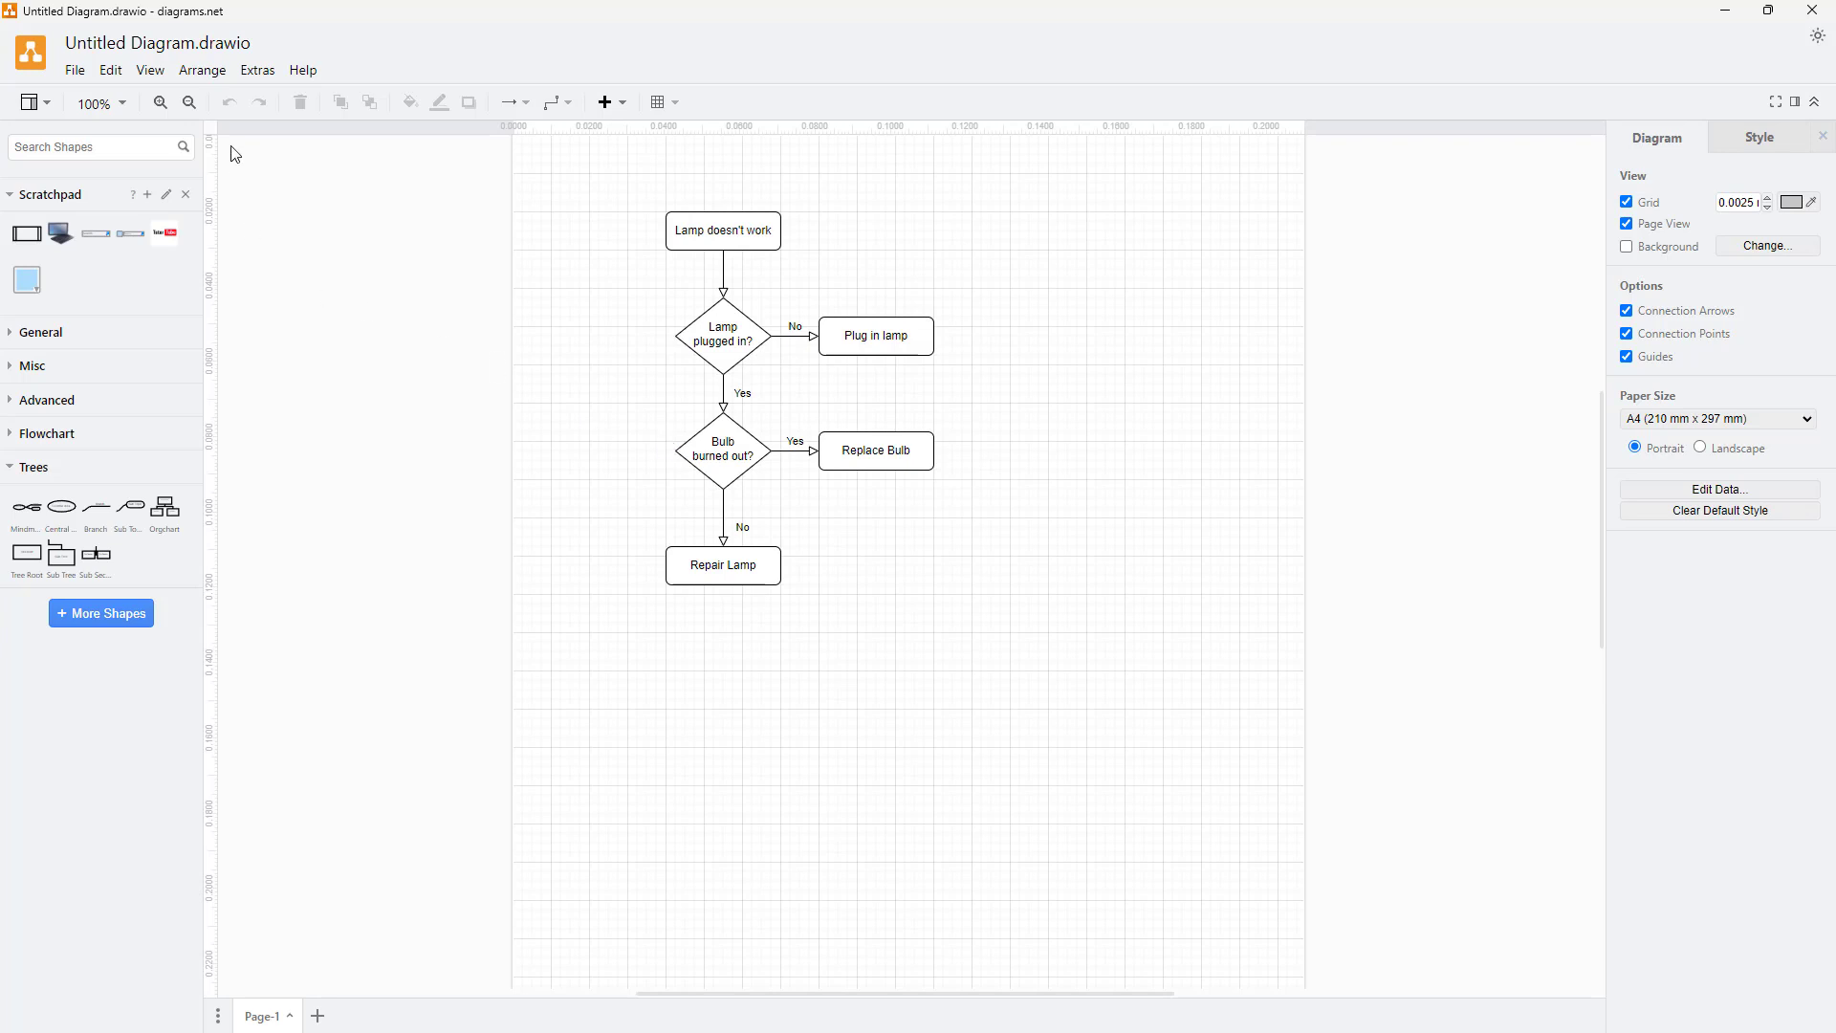
Step: Apply the Vertical Tree layout so outcomes fan out below each decision diamond
left_click(202, 70)
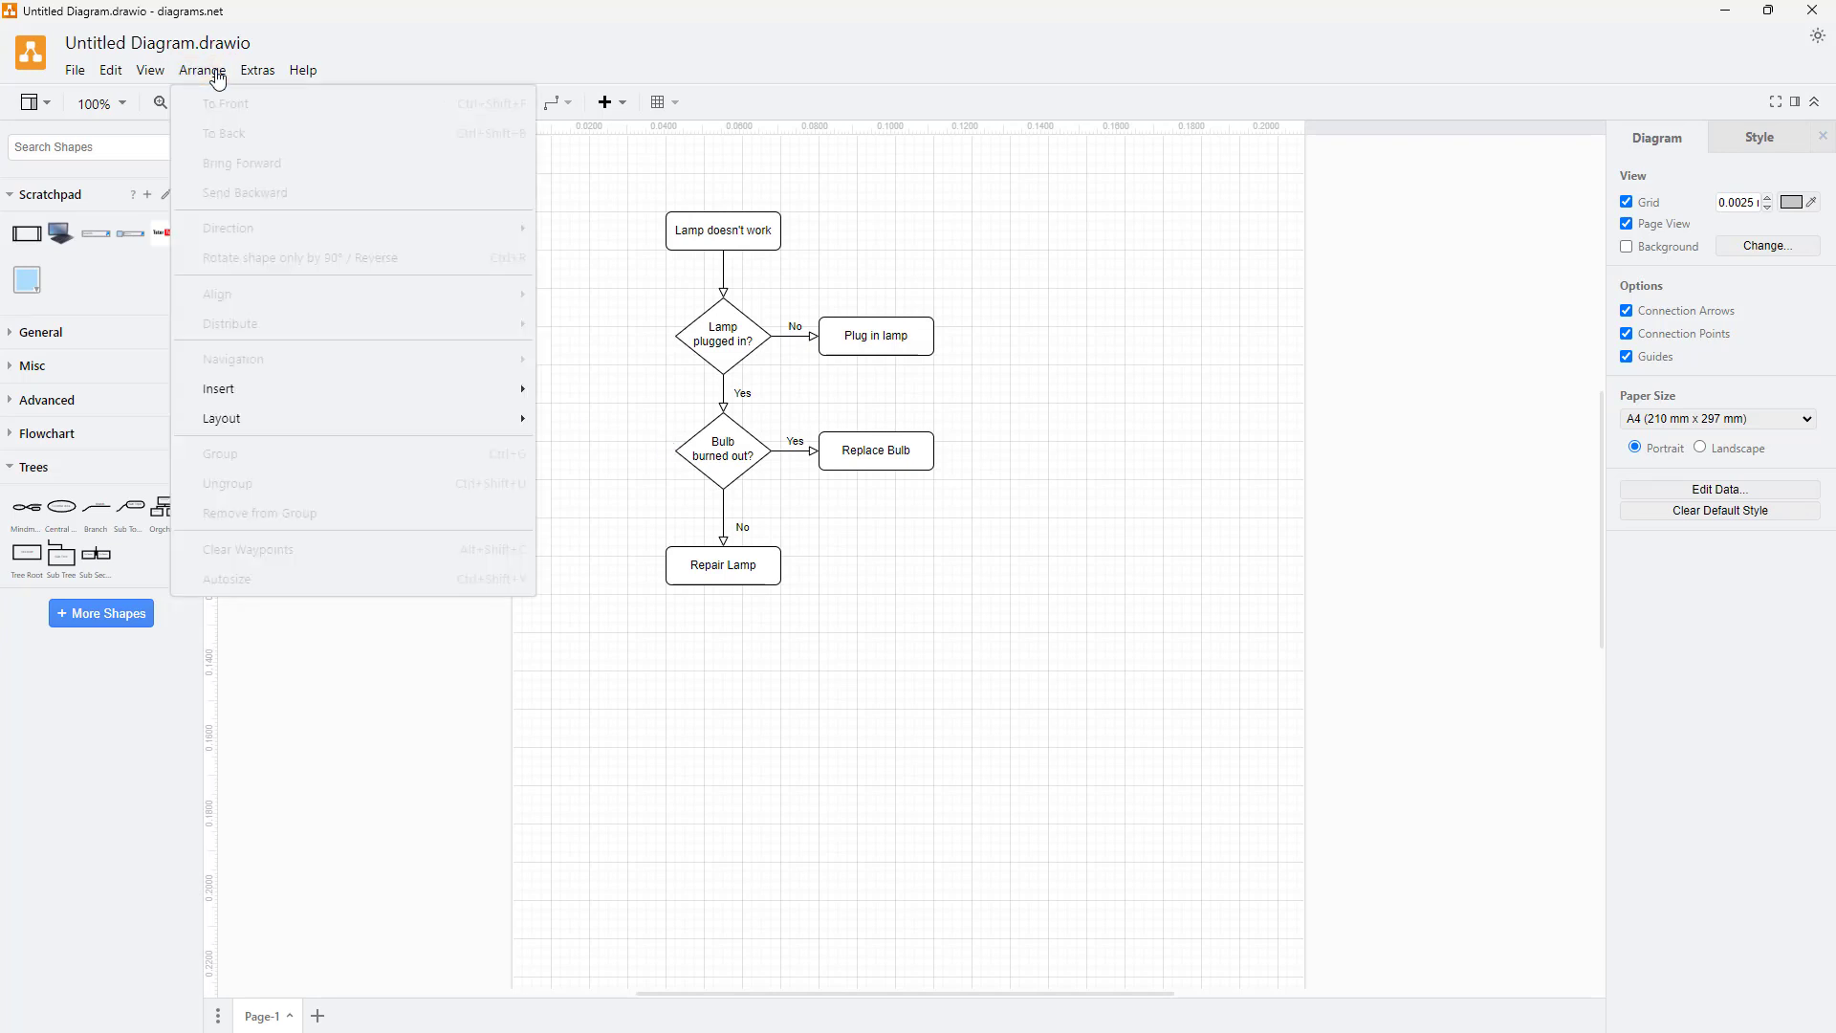
mouse_move(220, 418)
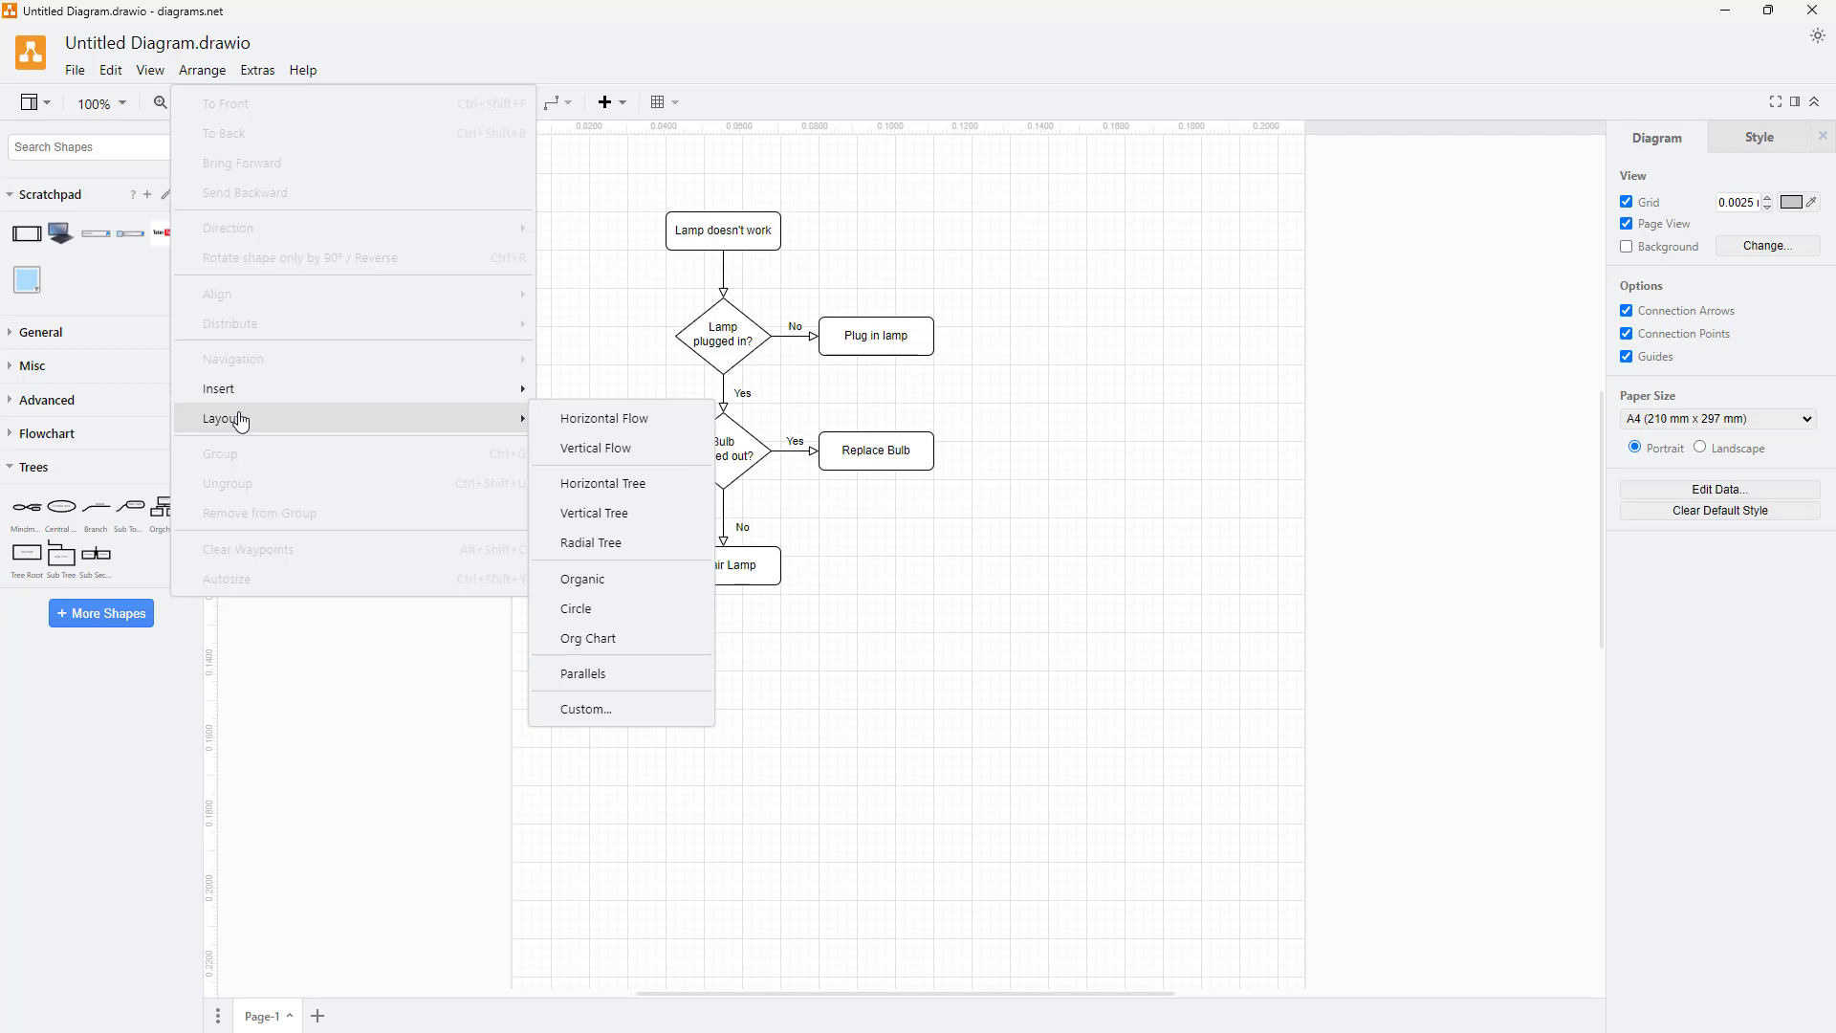
left_click(605, 418)
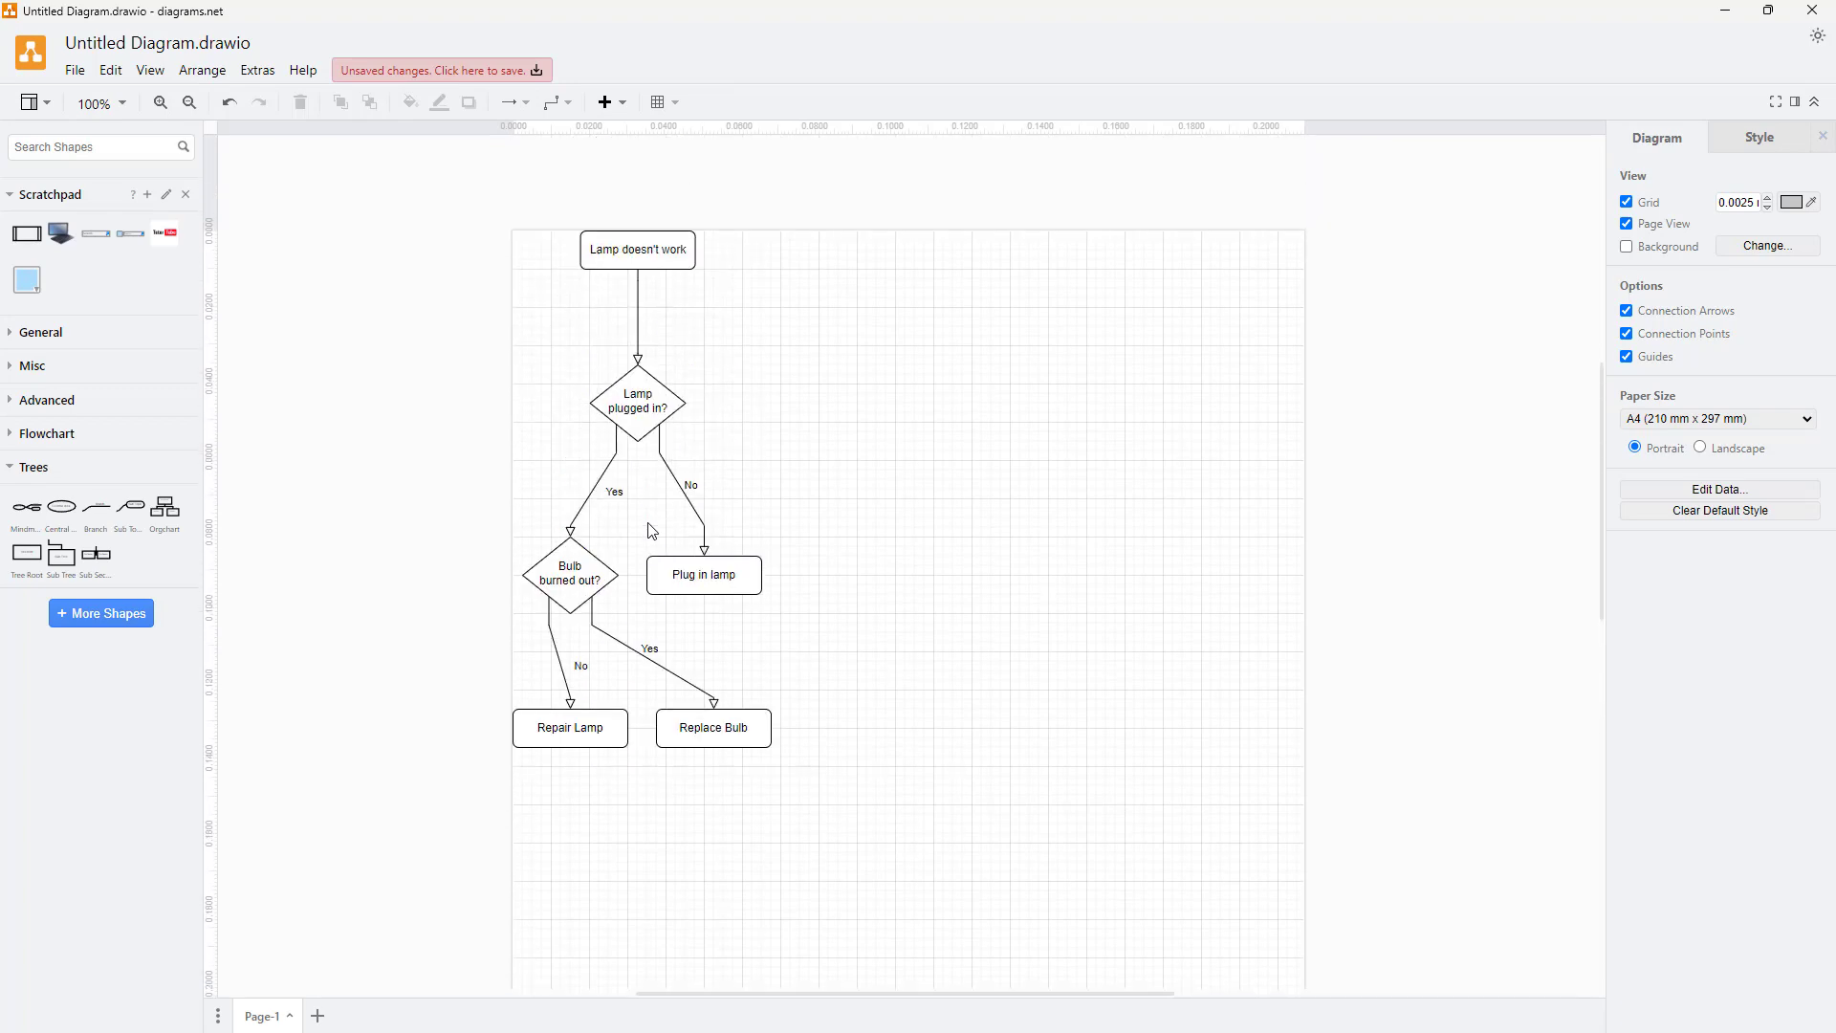
mouse_move(210, 79)
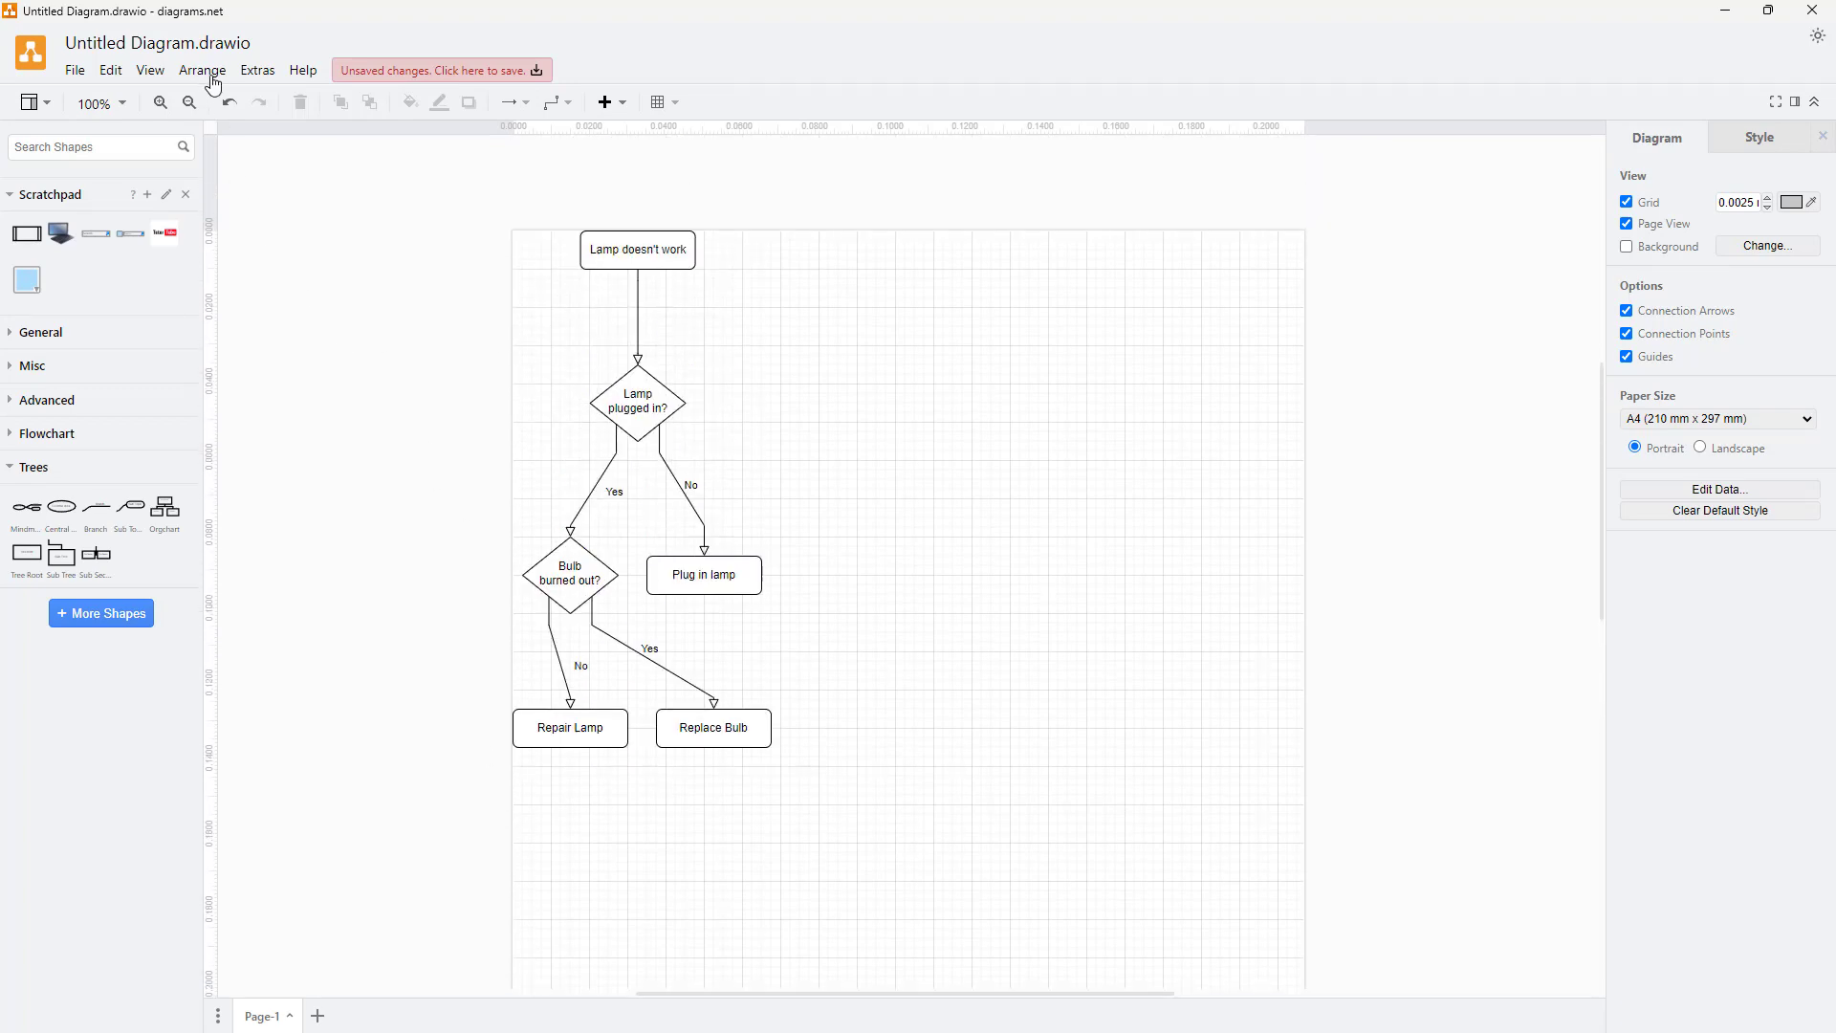
Step: Apply the Horizontal Tree layout, then reapply it with spacing 5
left_click(202, 70)
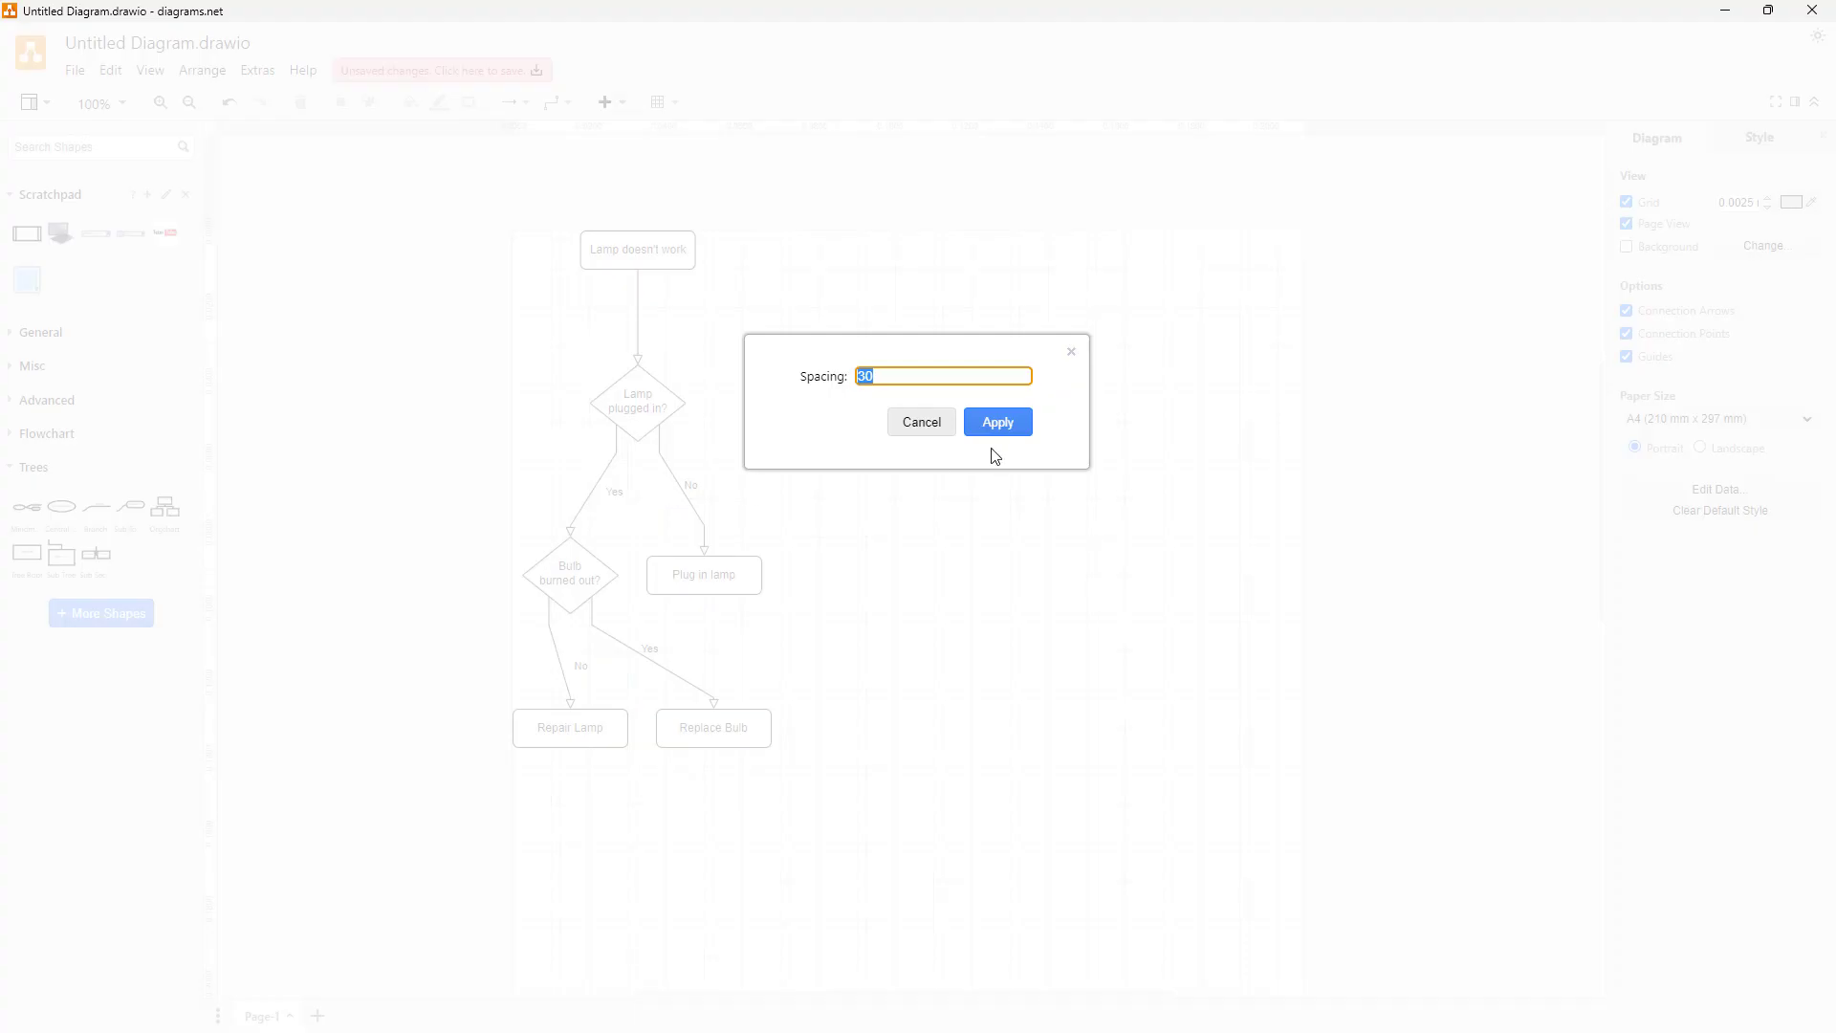
left_click(997, 422)
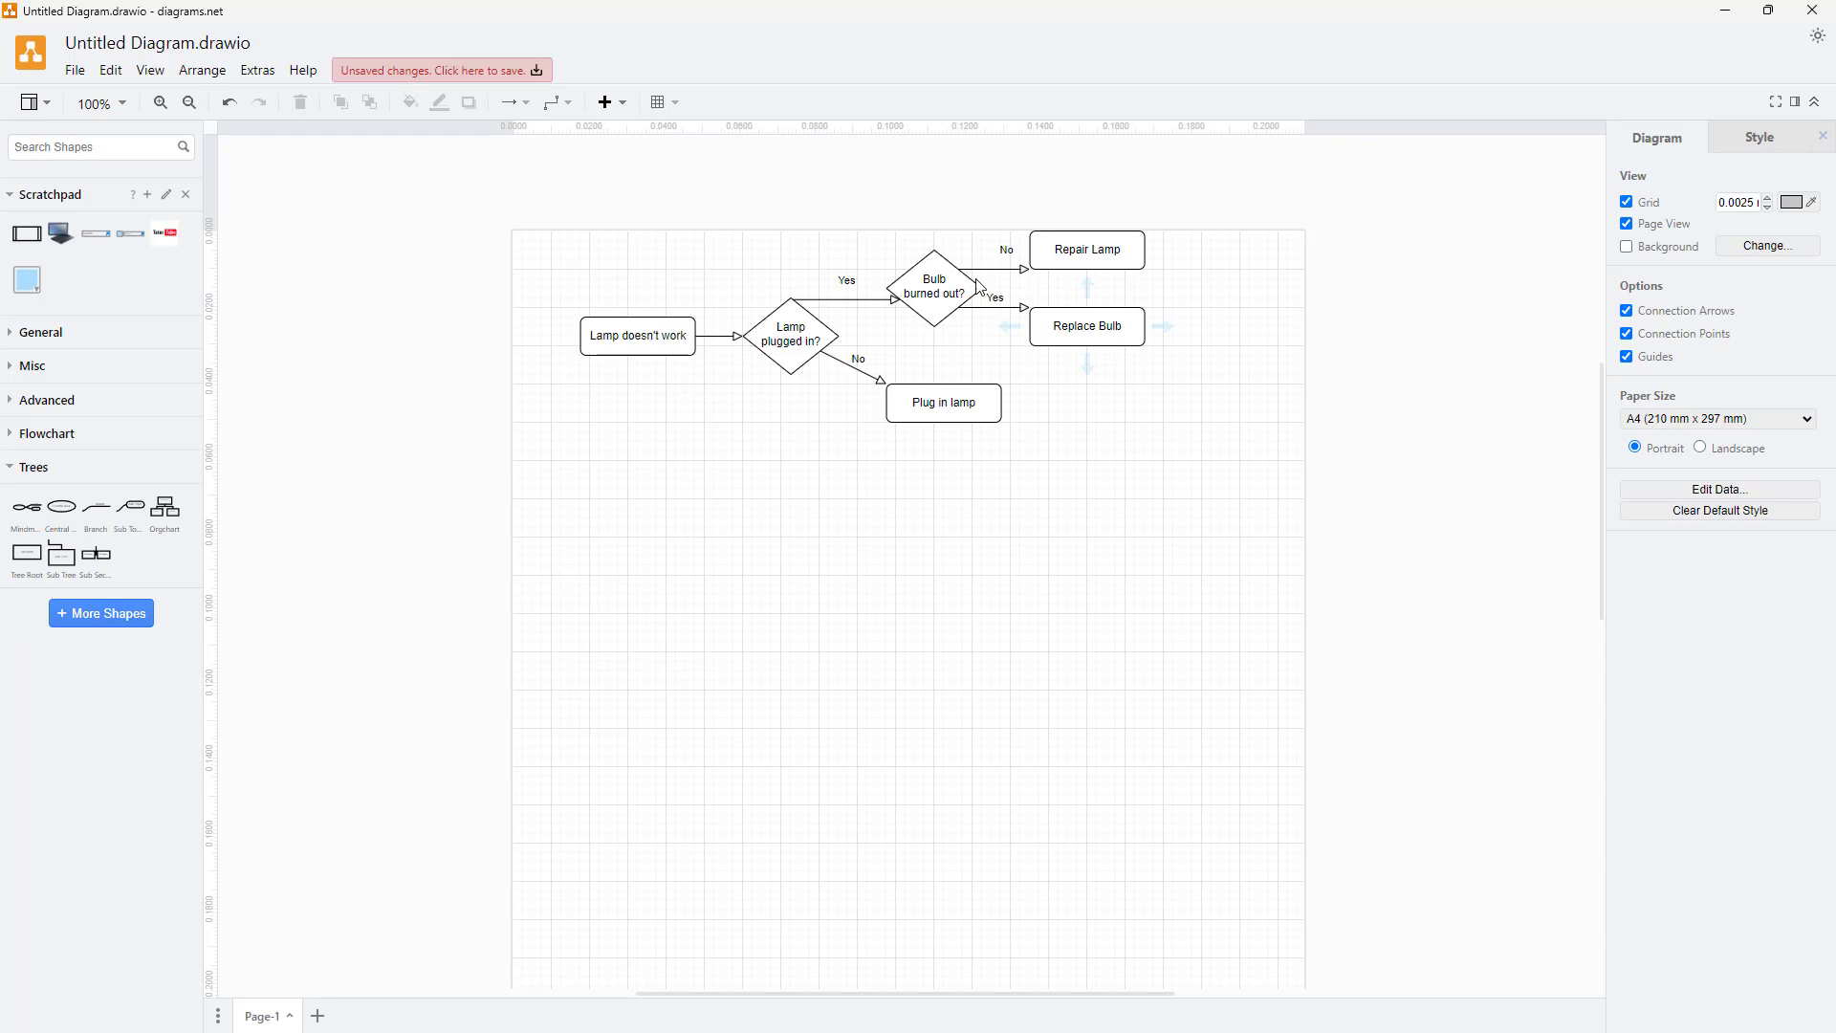
left_click(791, 335)
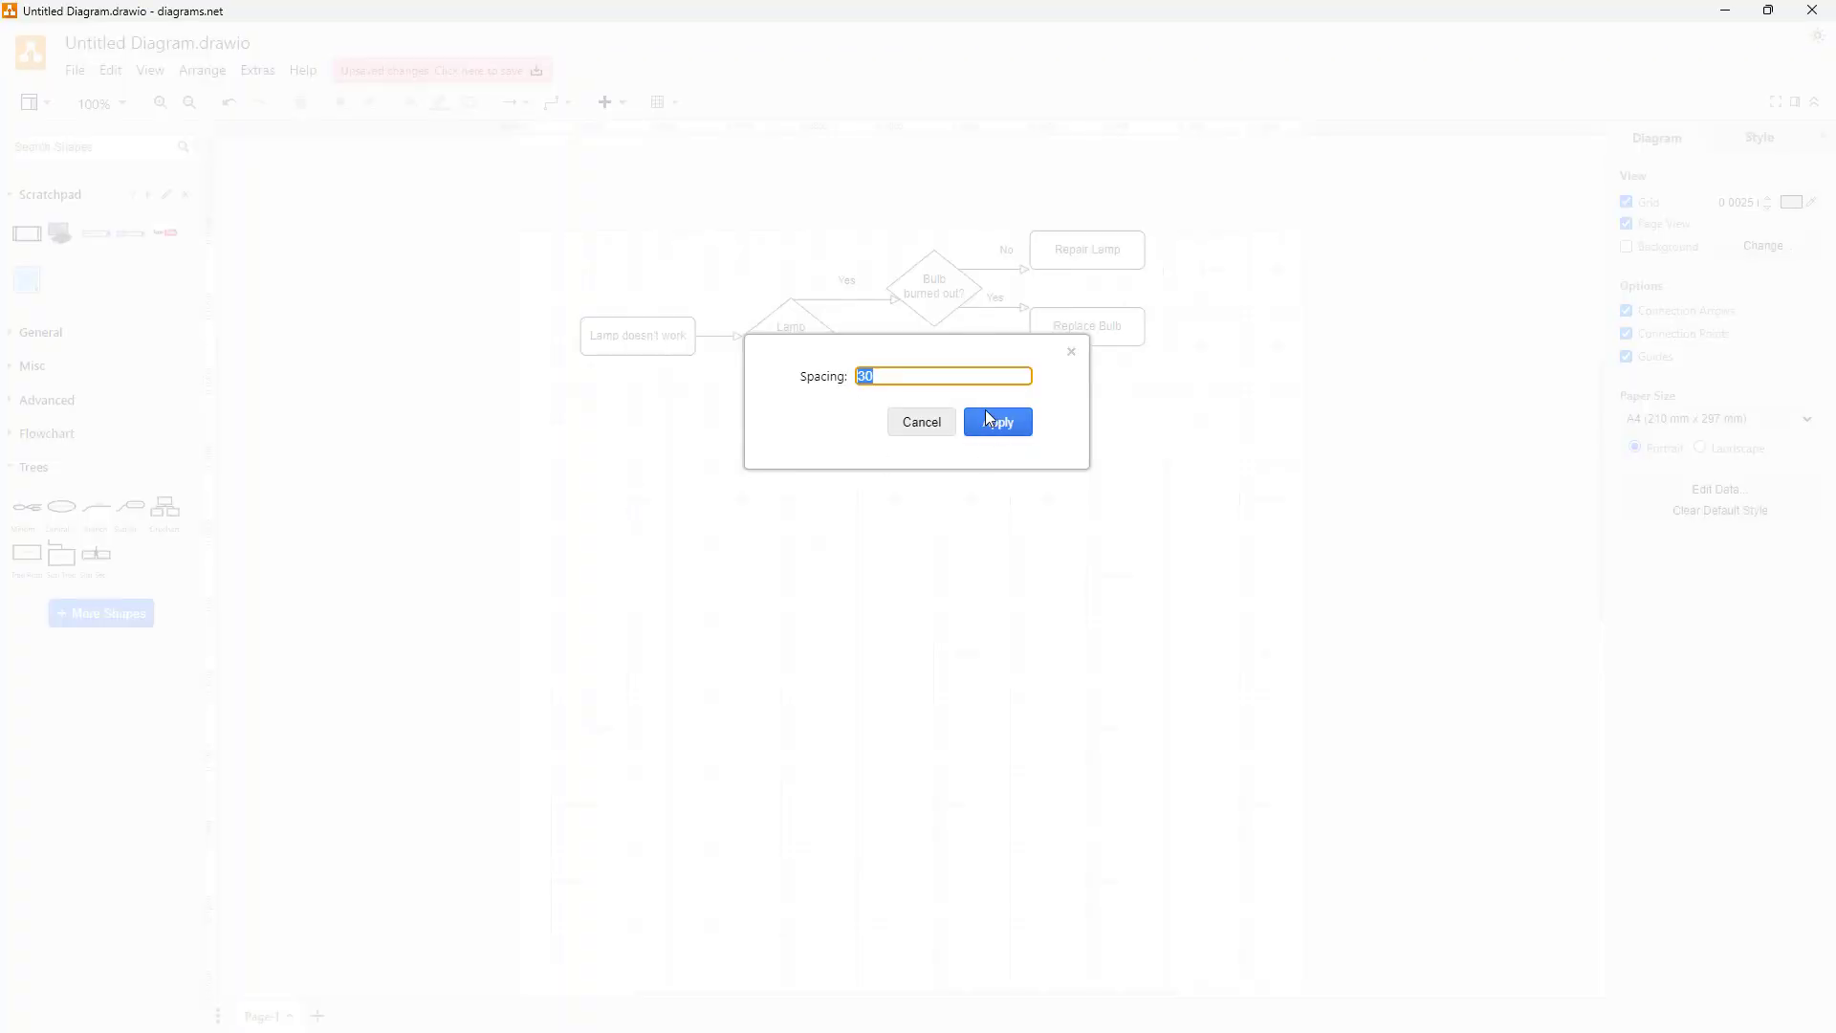
type("5")
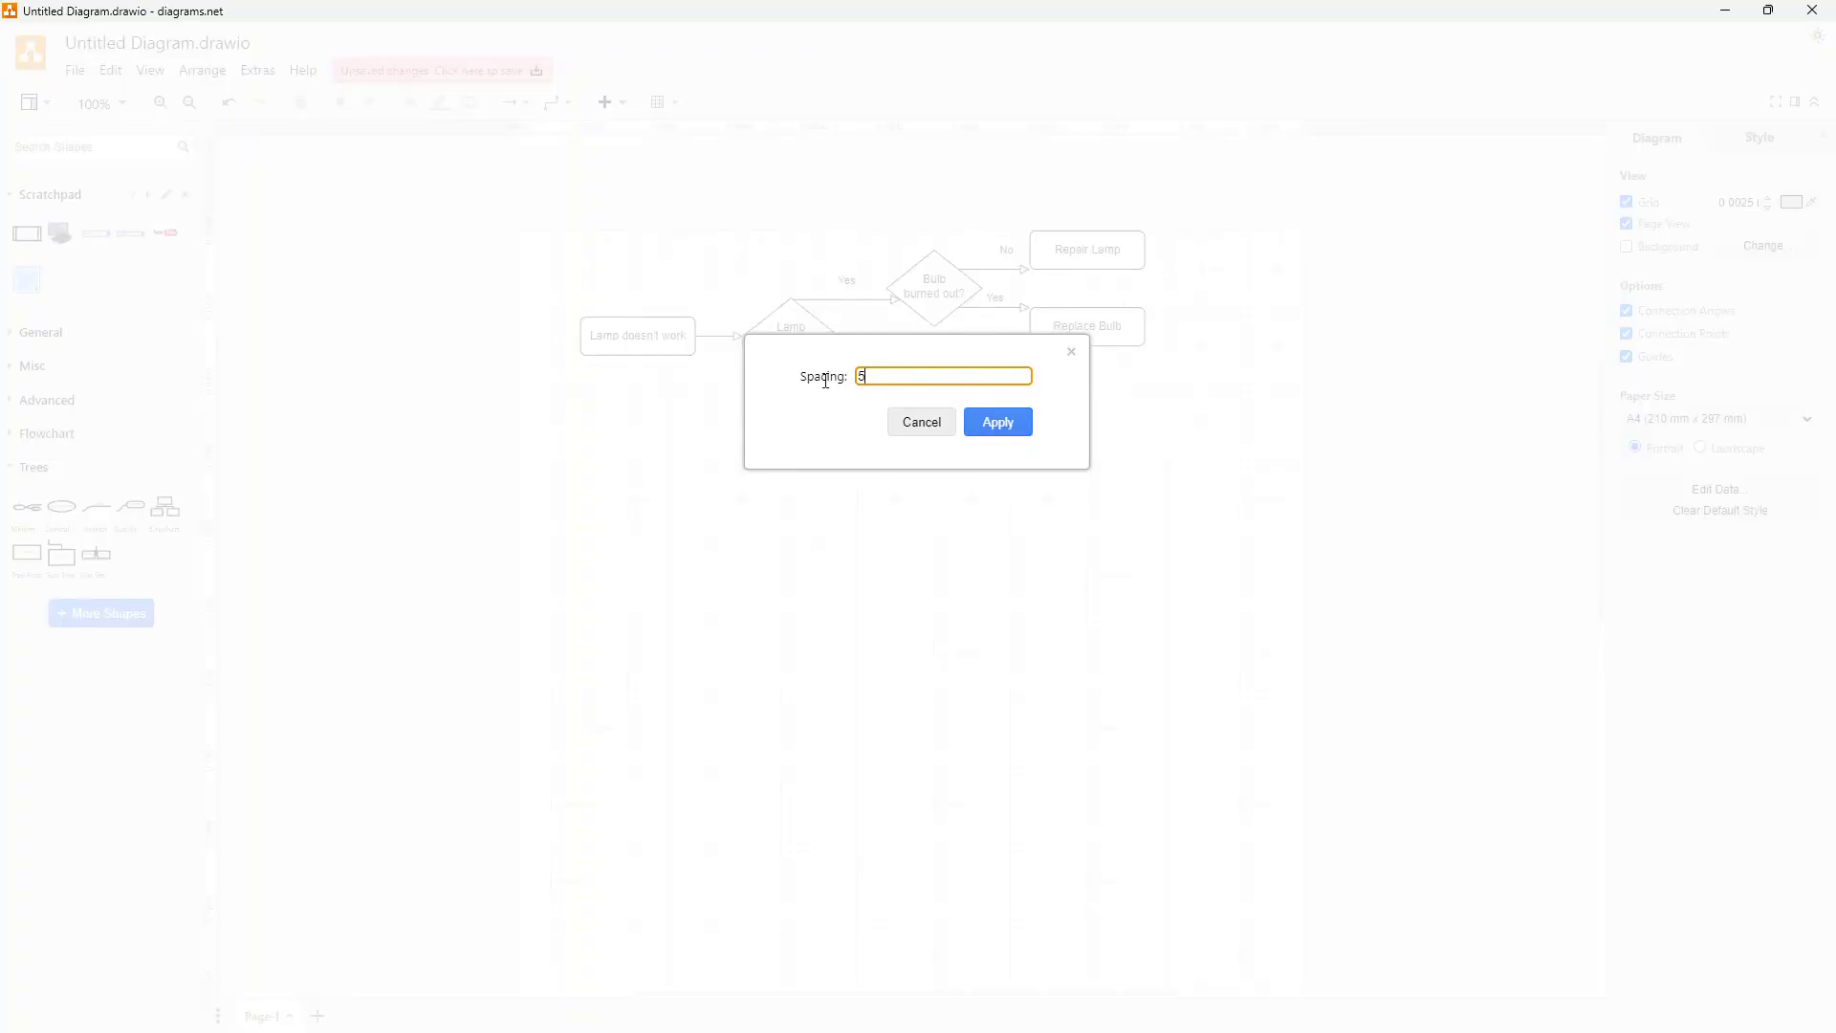
left_click(997, 422)
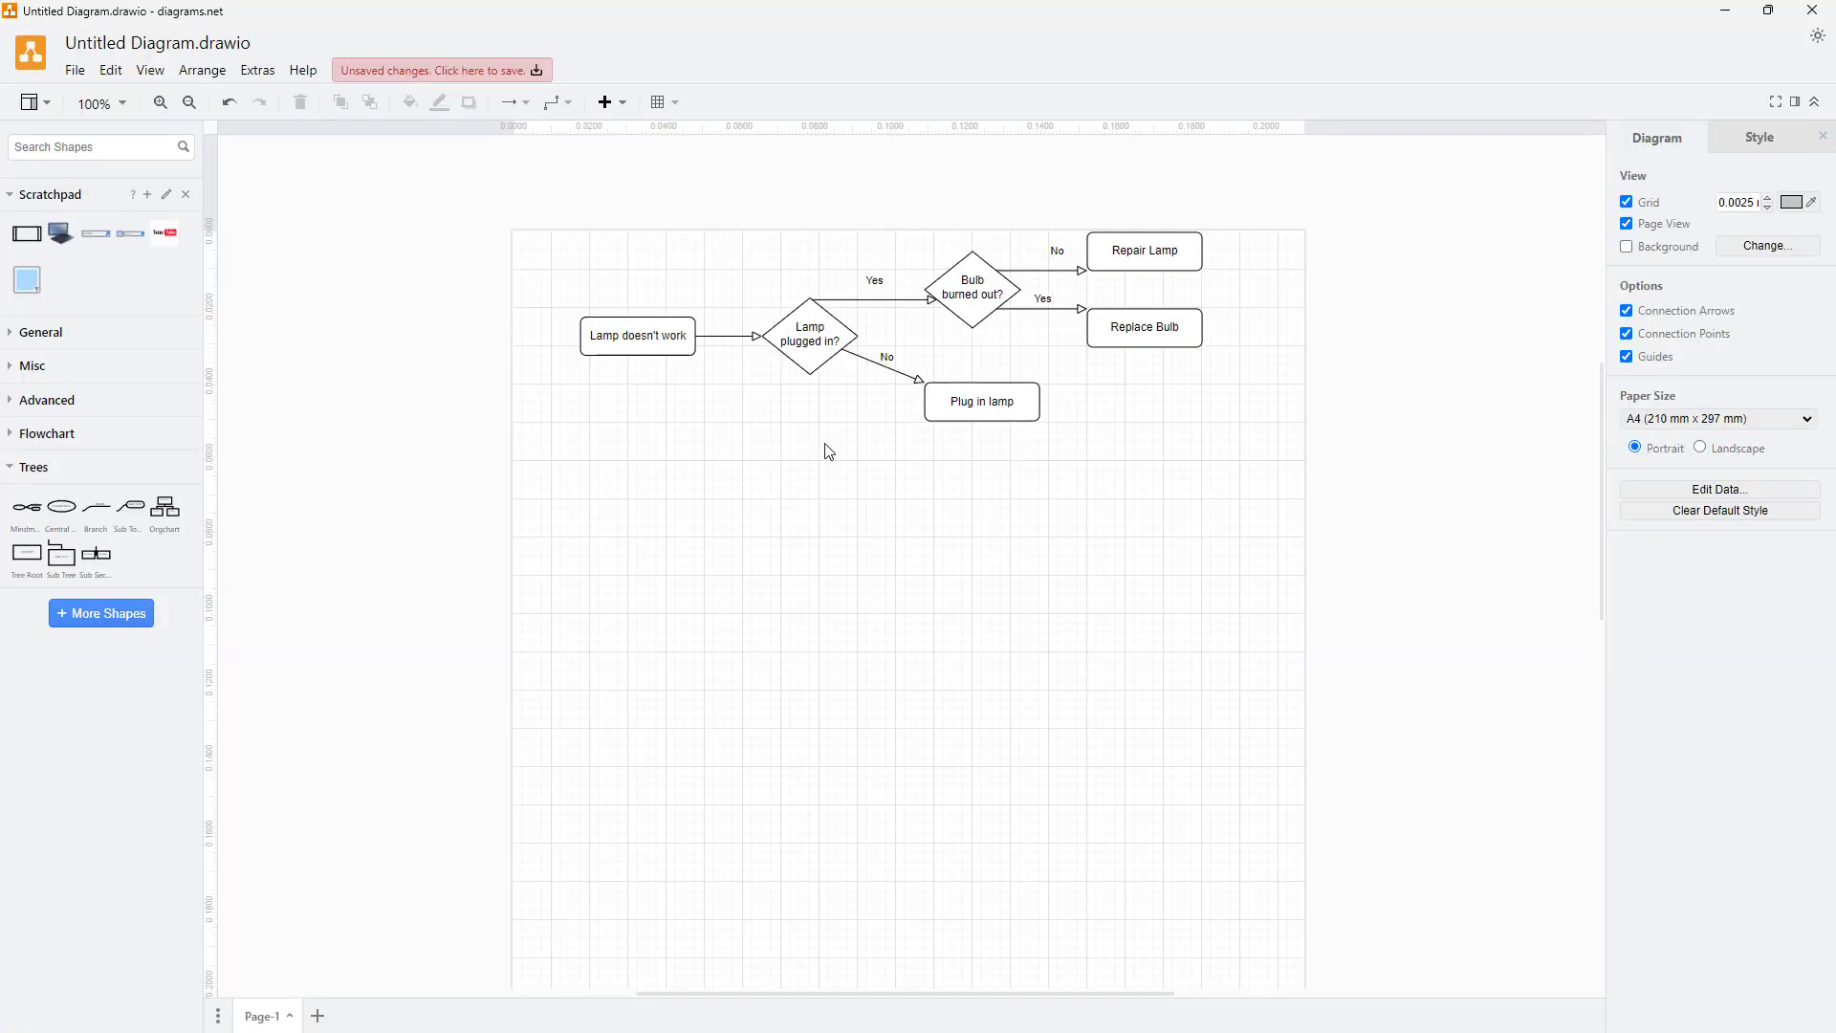
mouse_move(228, 197)
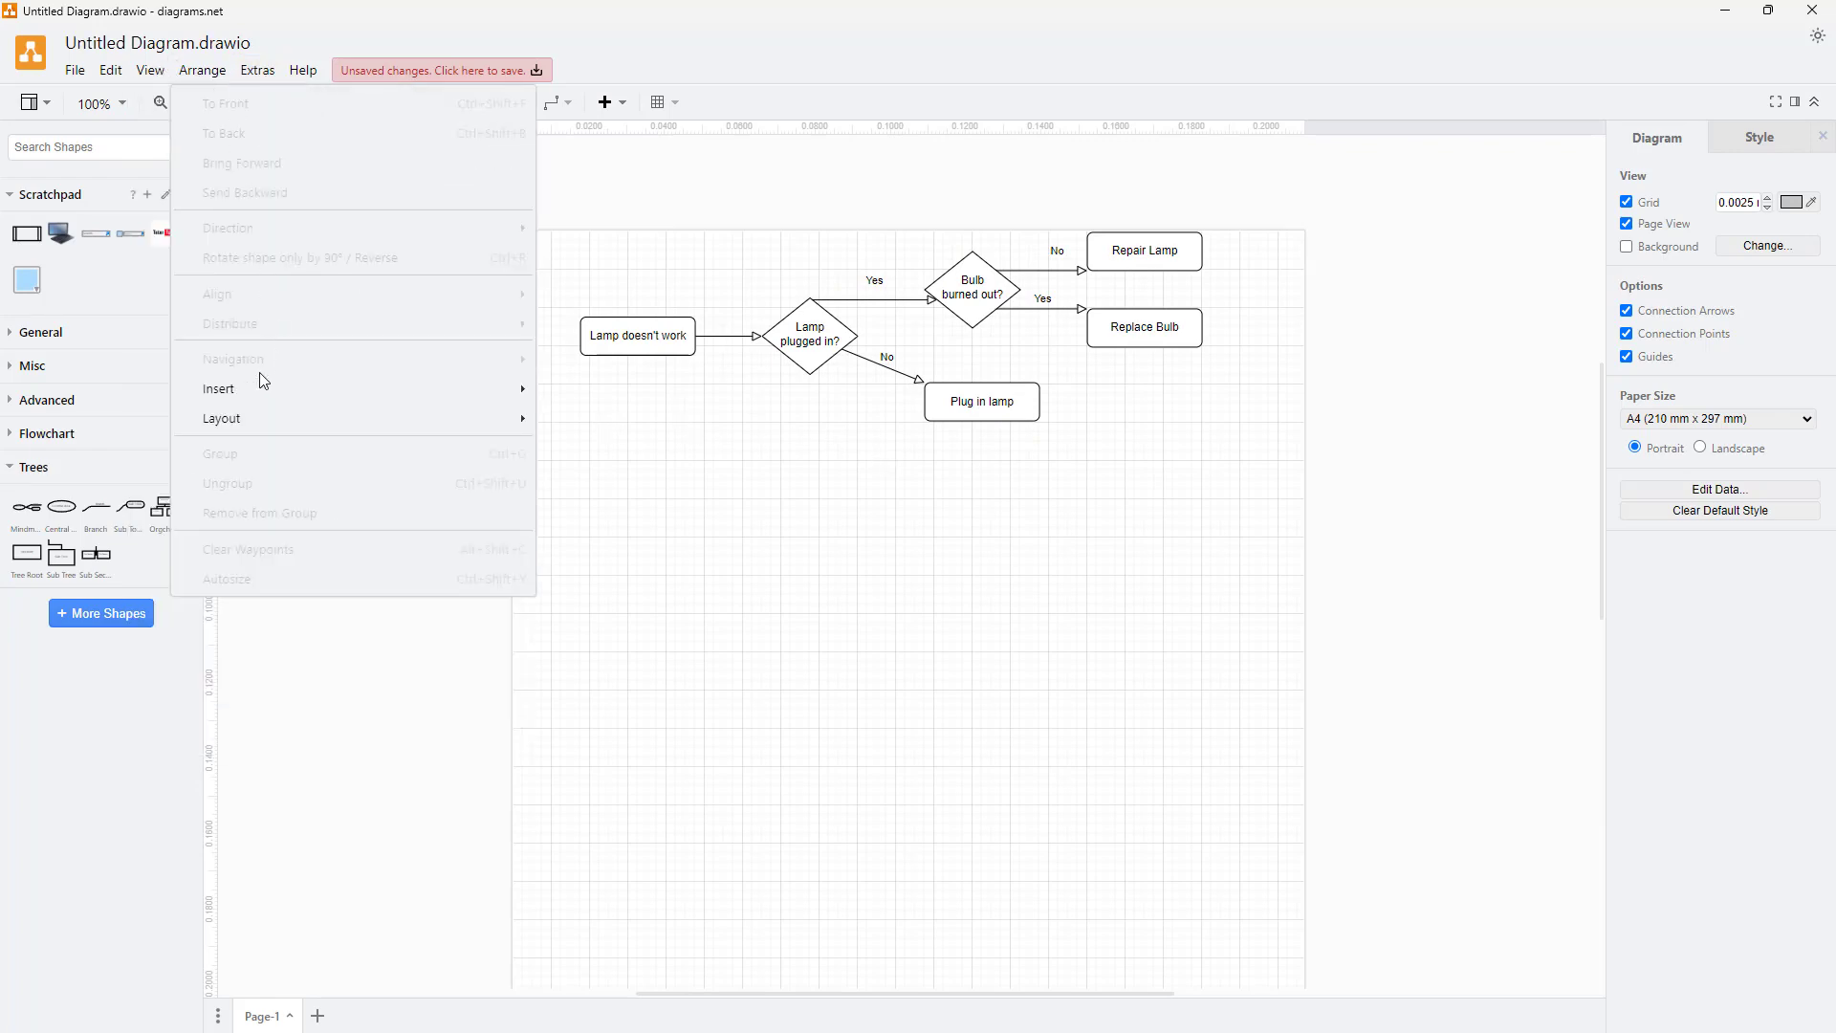
Step: Apply a top-down tree layout, then try another tree layout on the flowchart
left_click(221, 418)
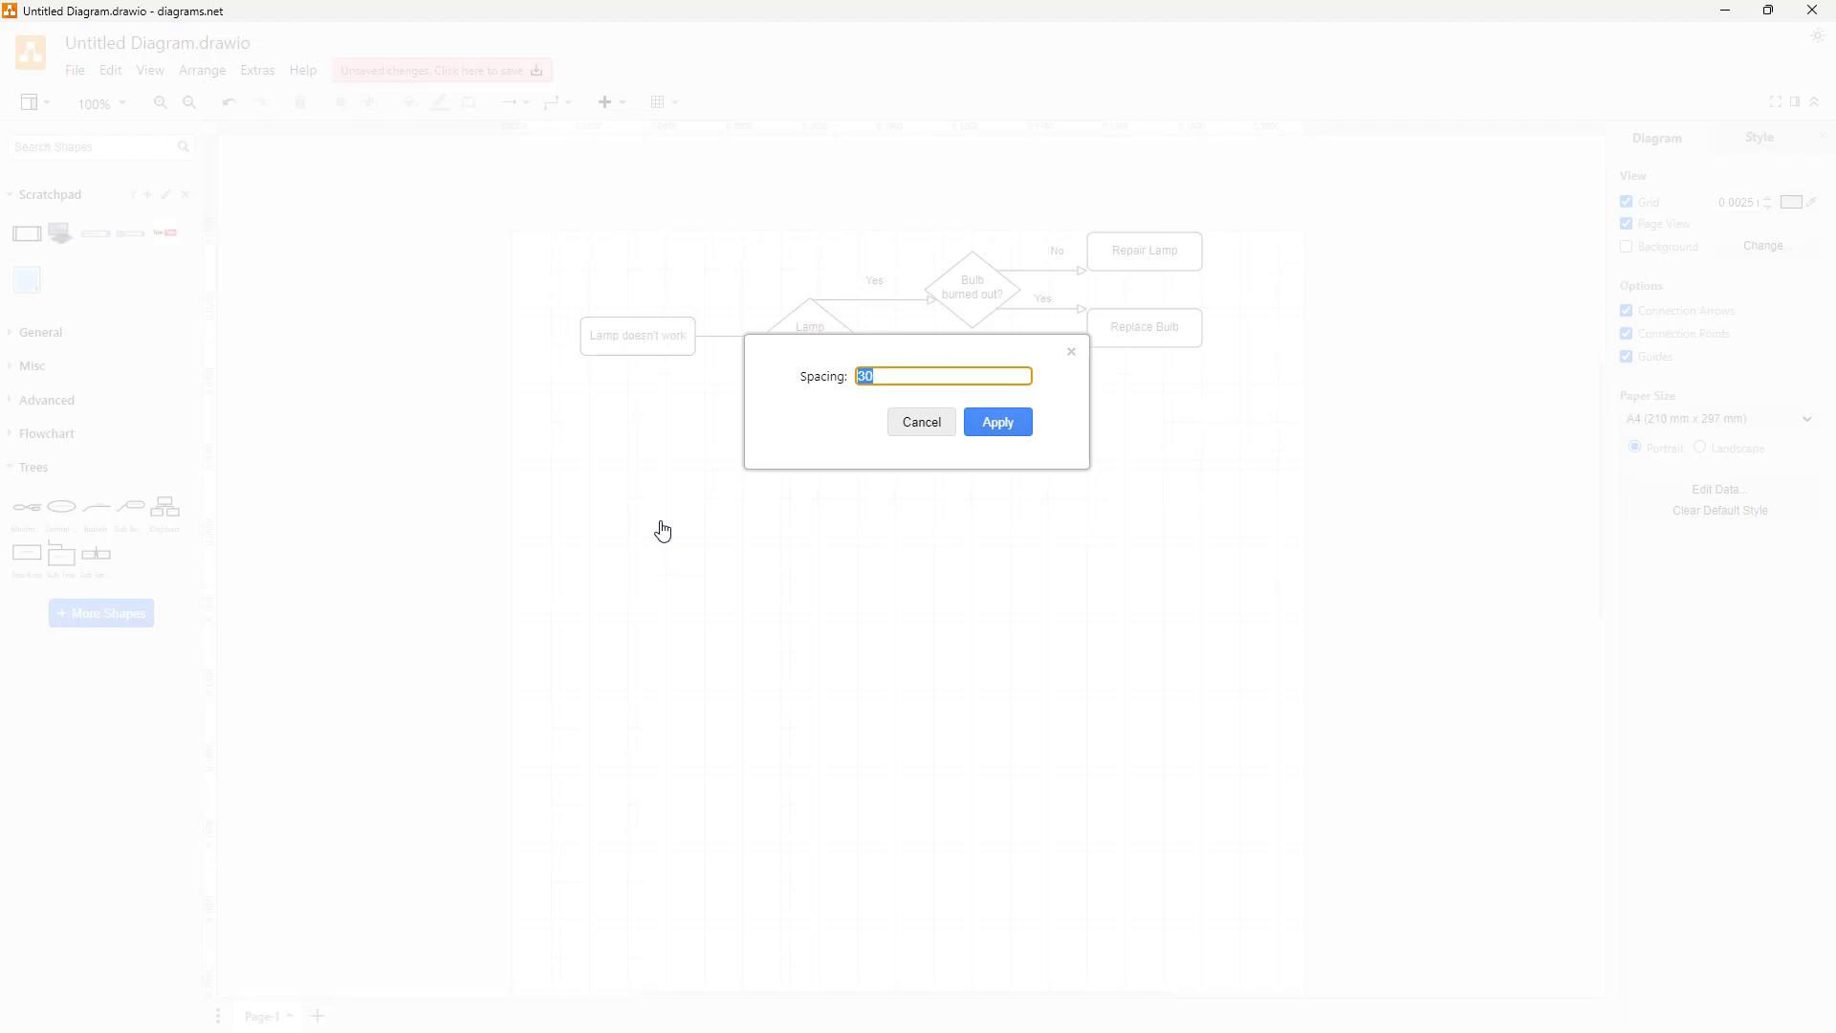
left_click(996, 422)
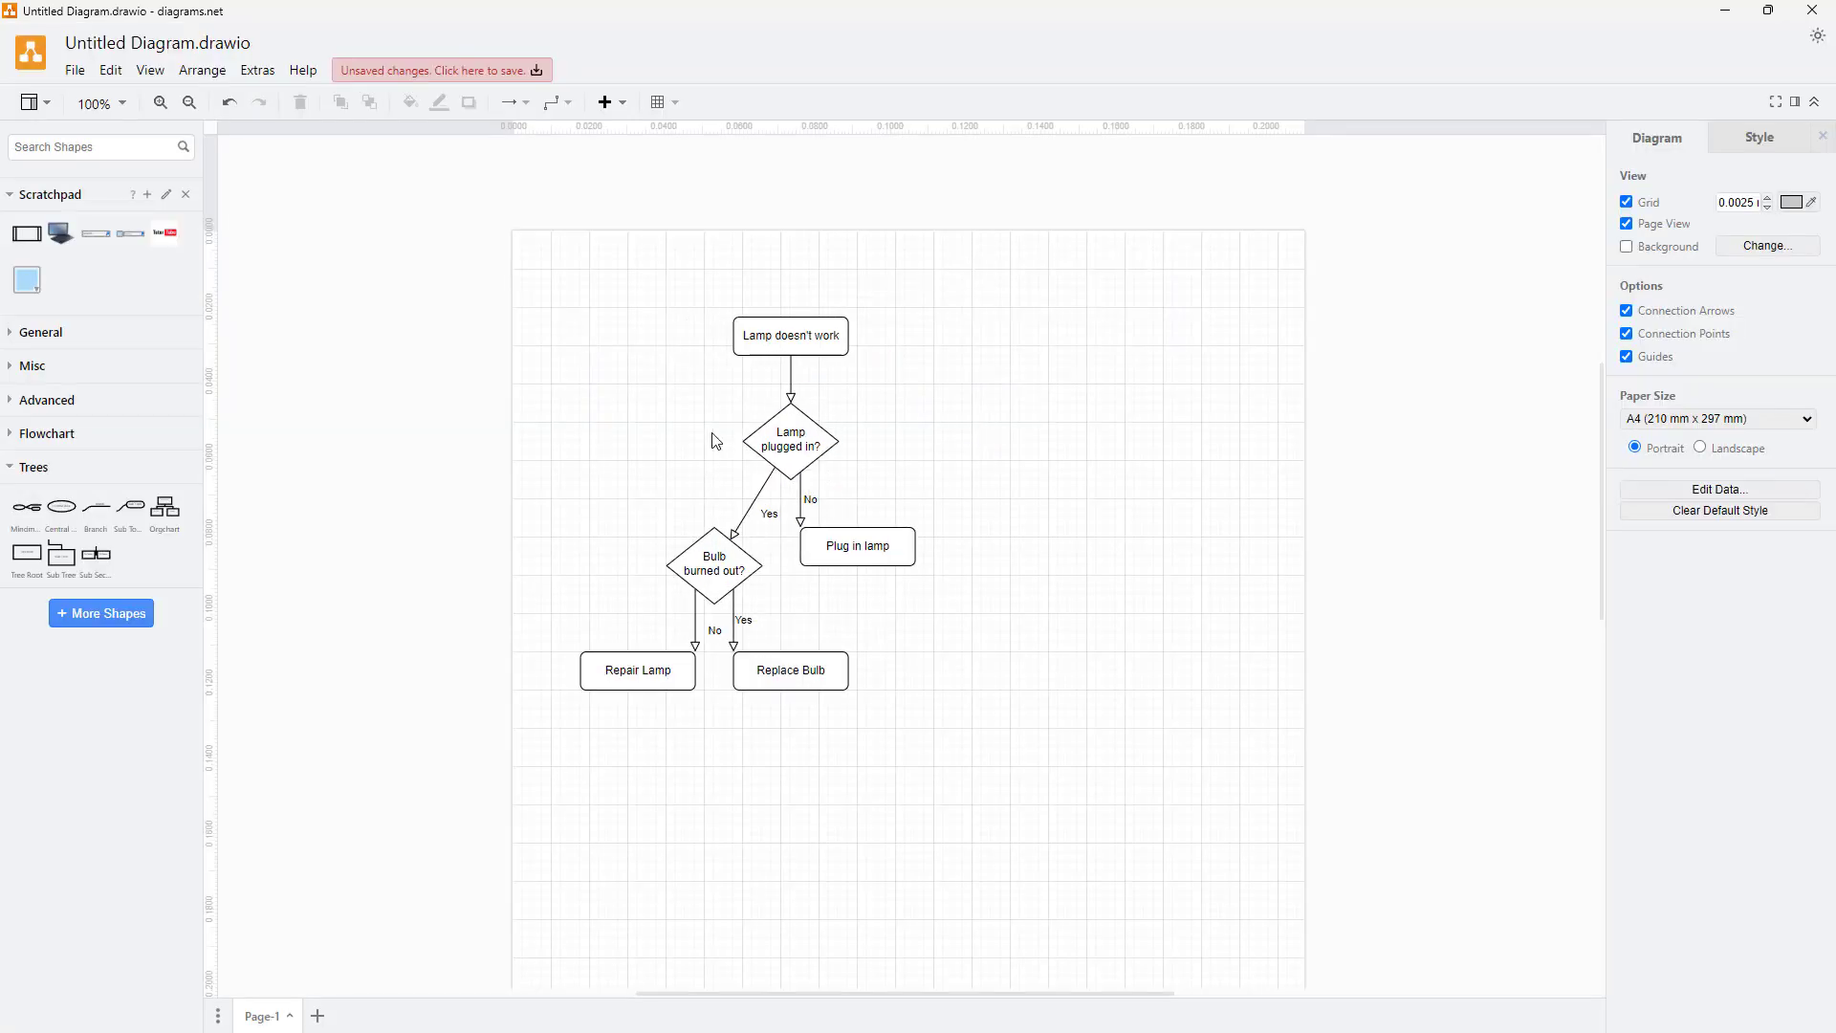
left_click(856, 546)
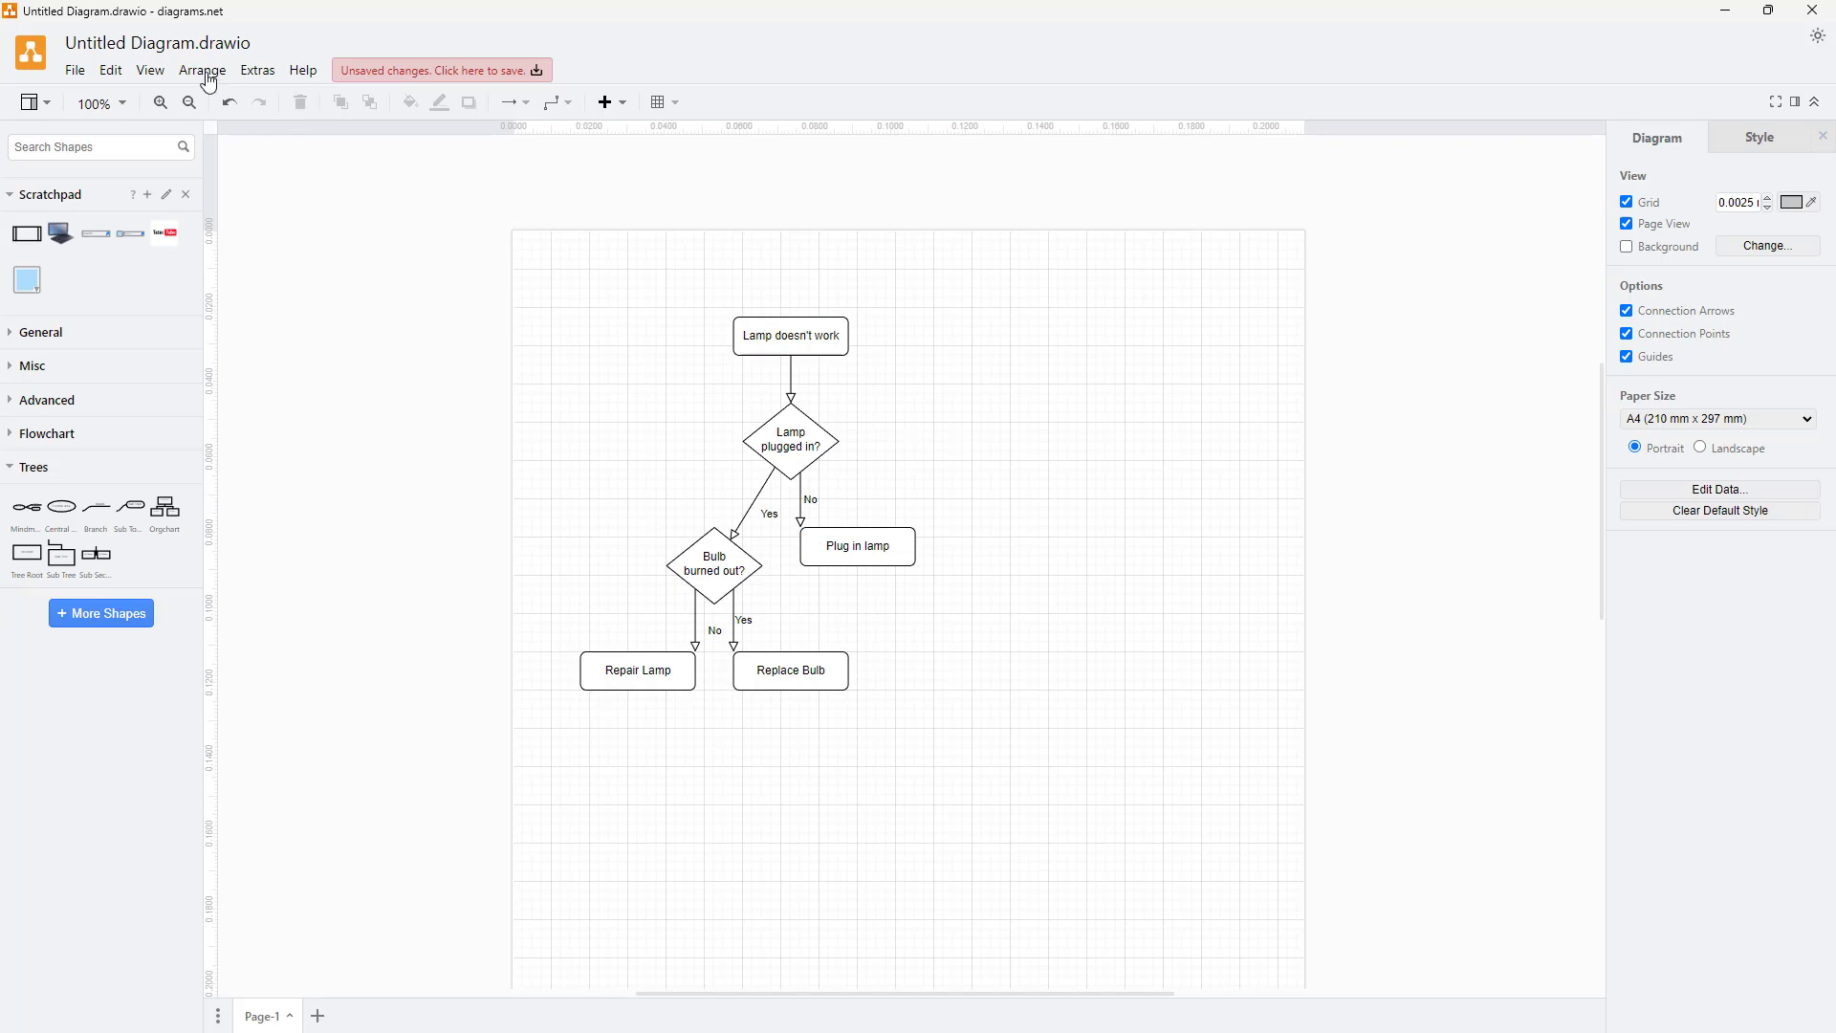
left_click(201, 70)
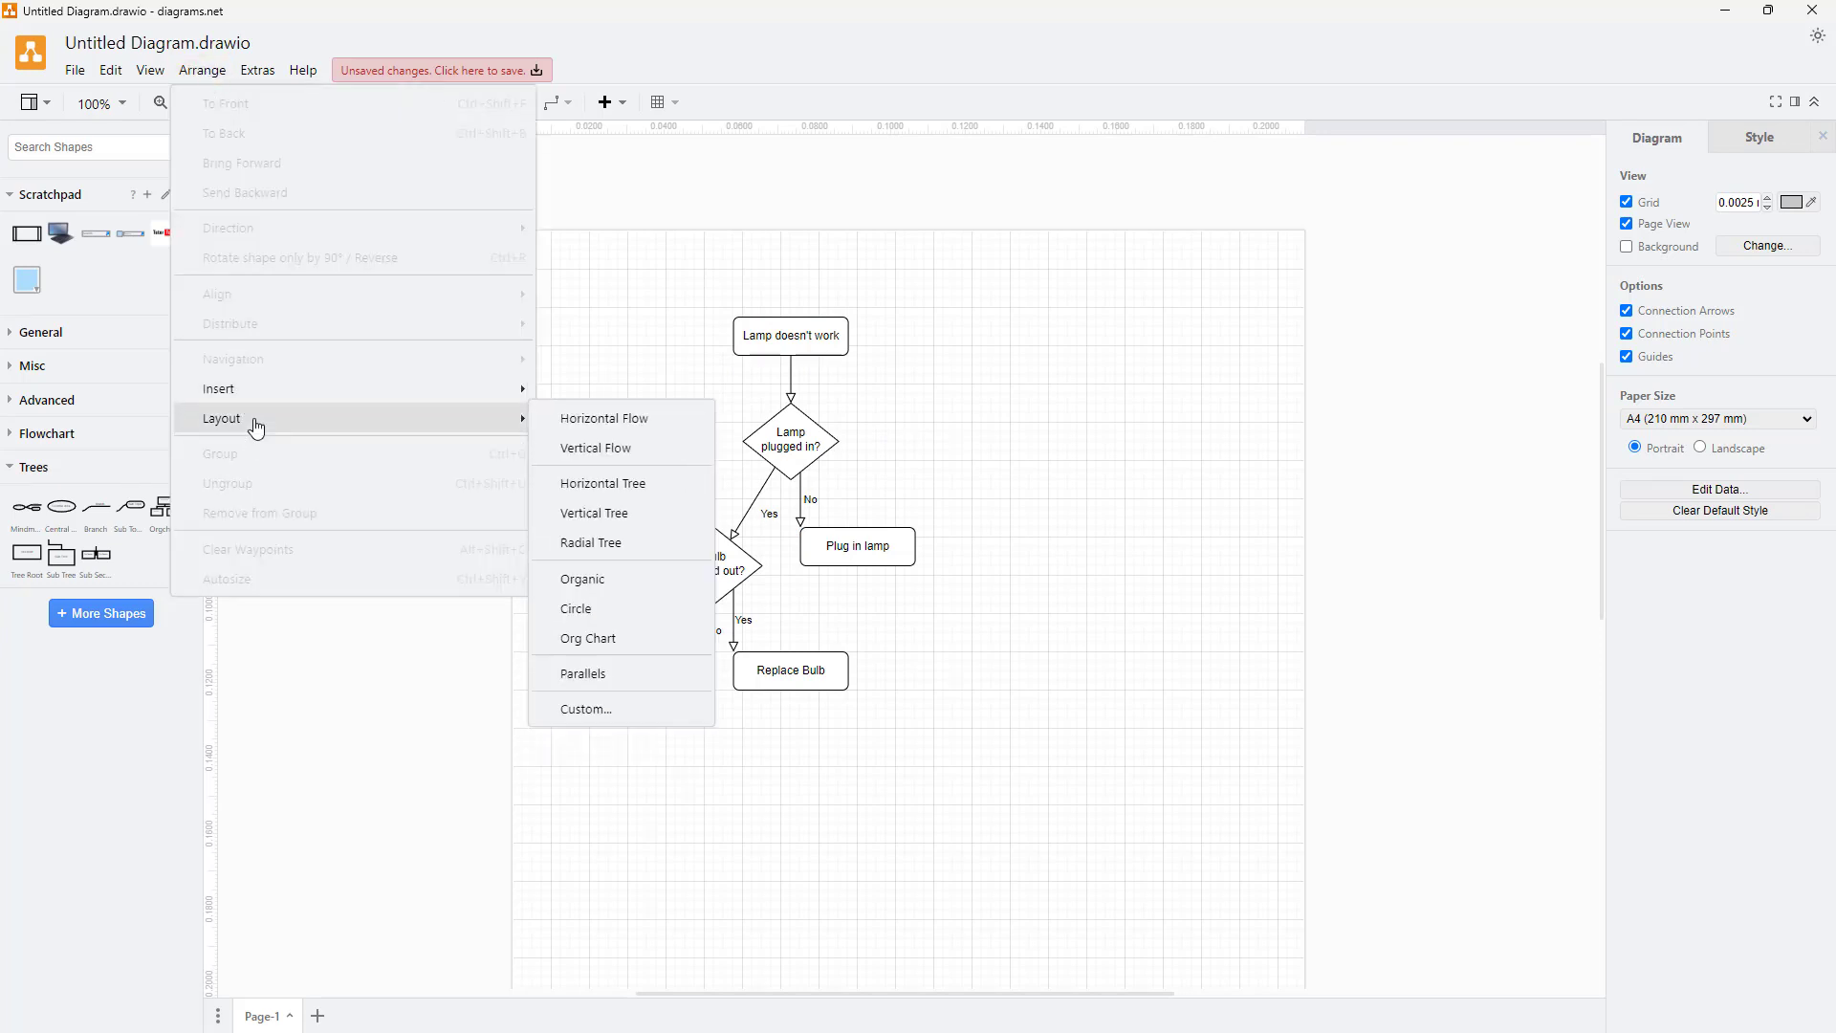
left_click(583, 673)
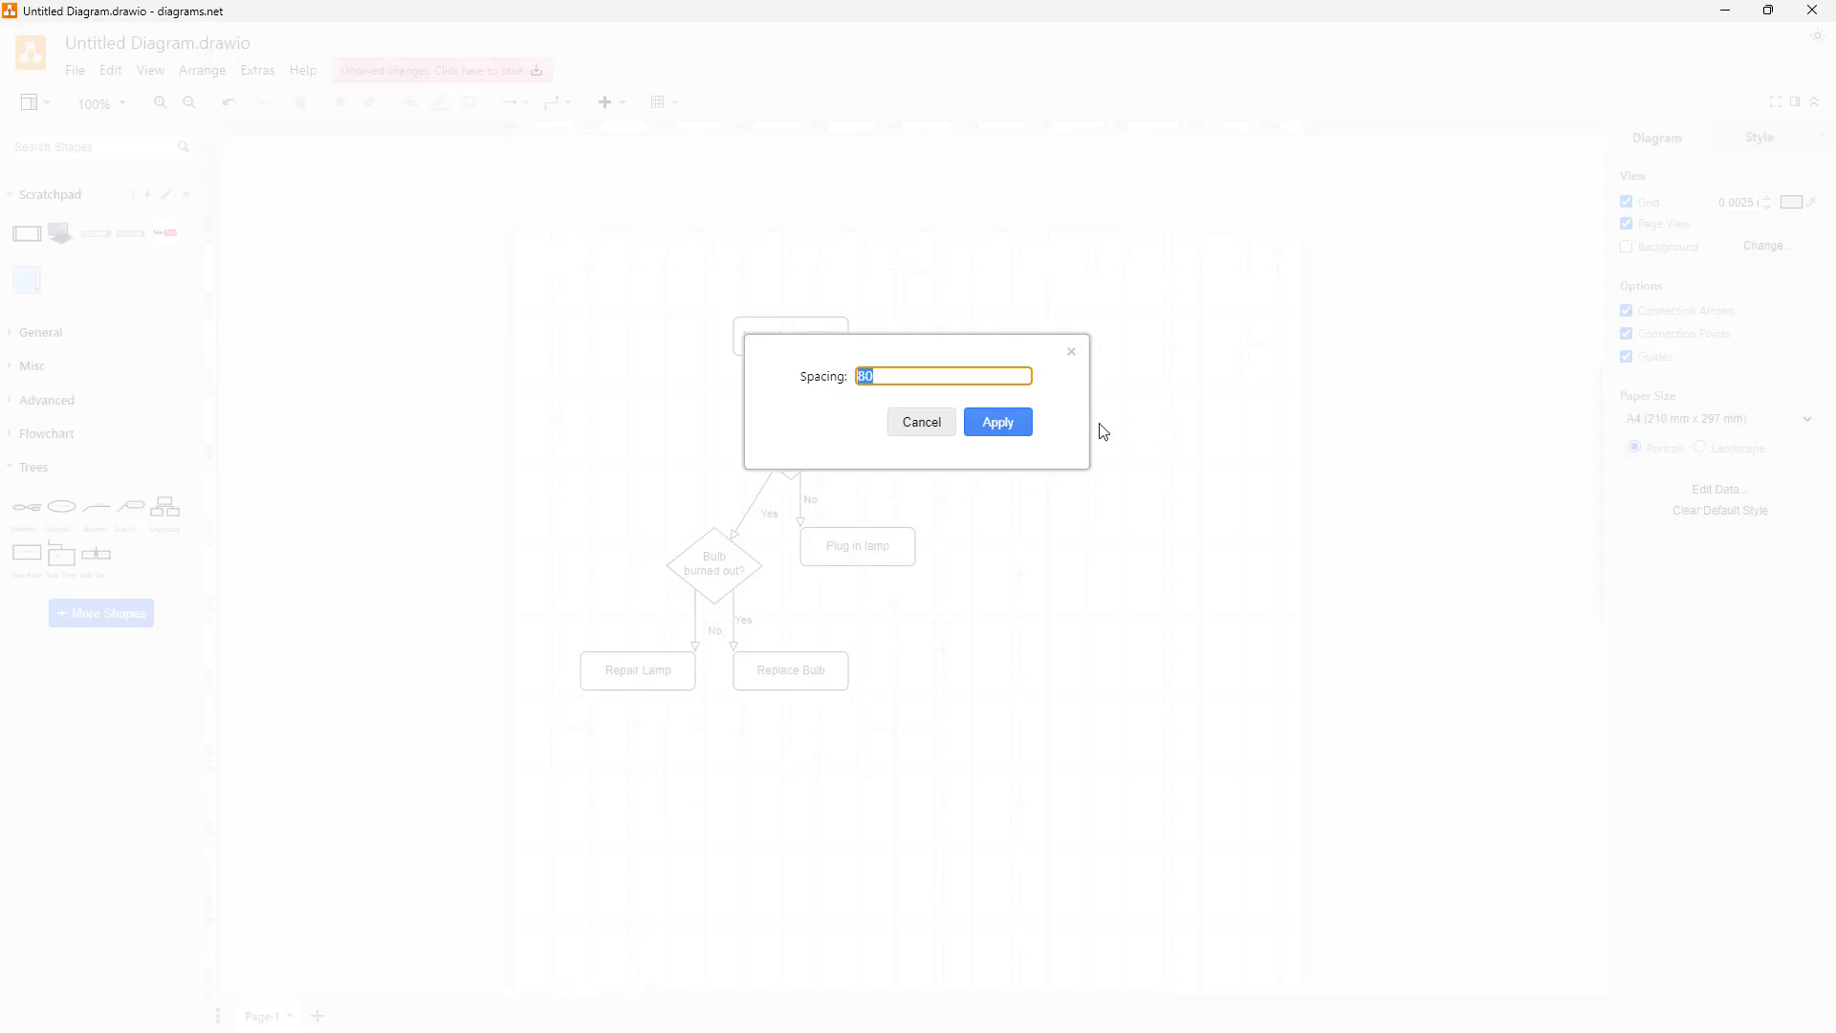
left_click(996, 421)
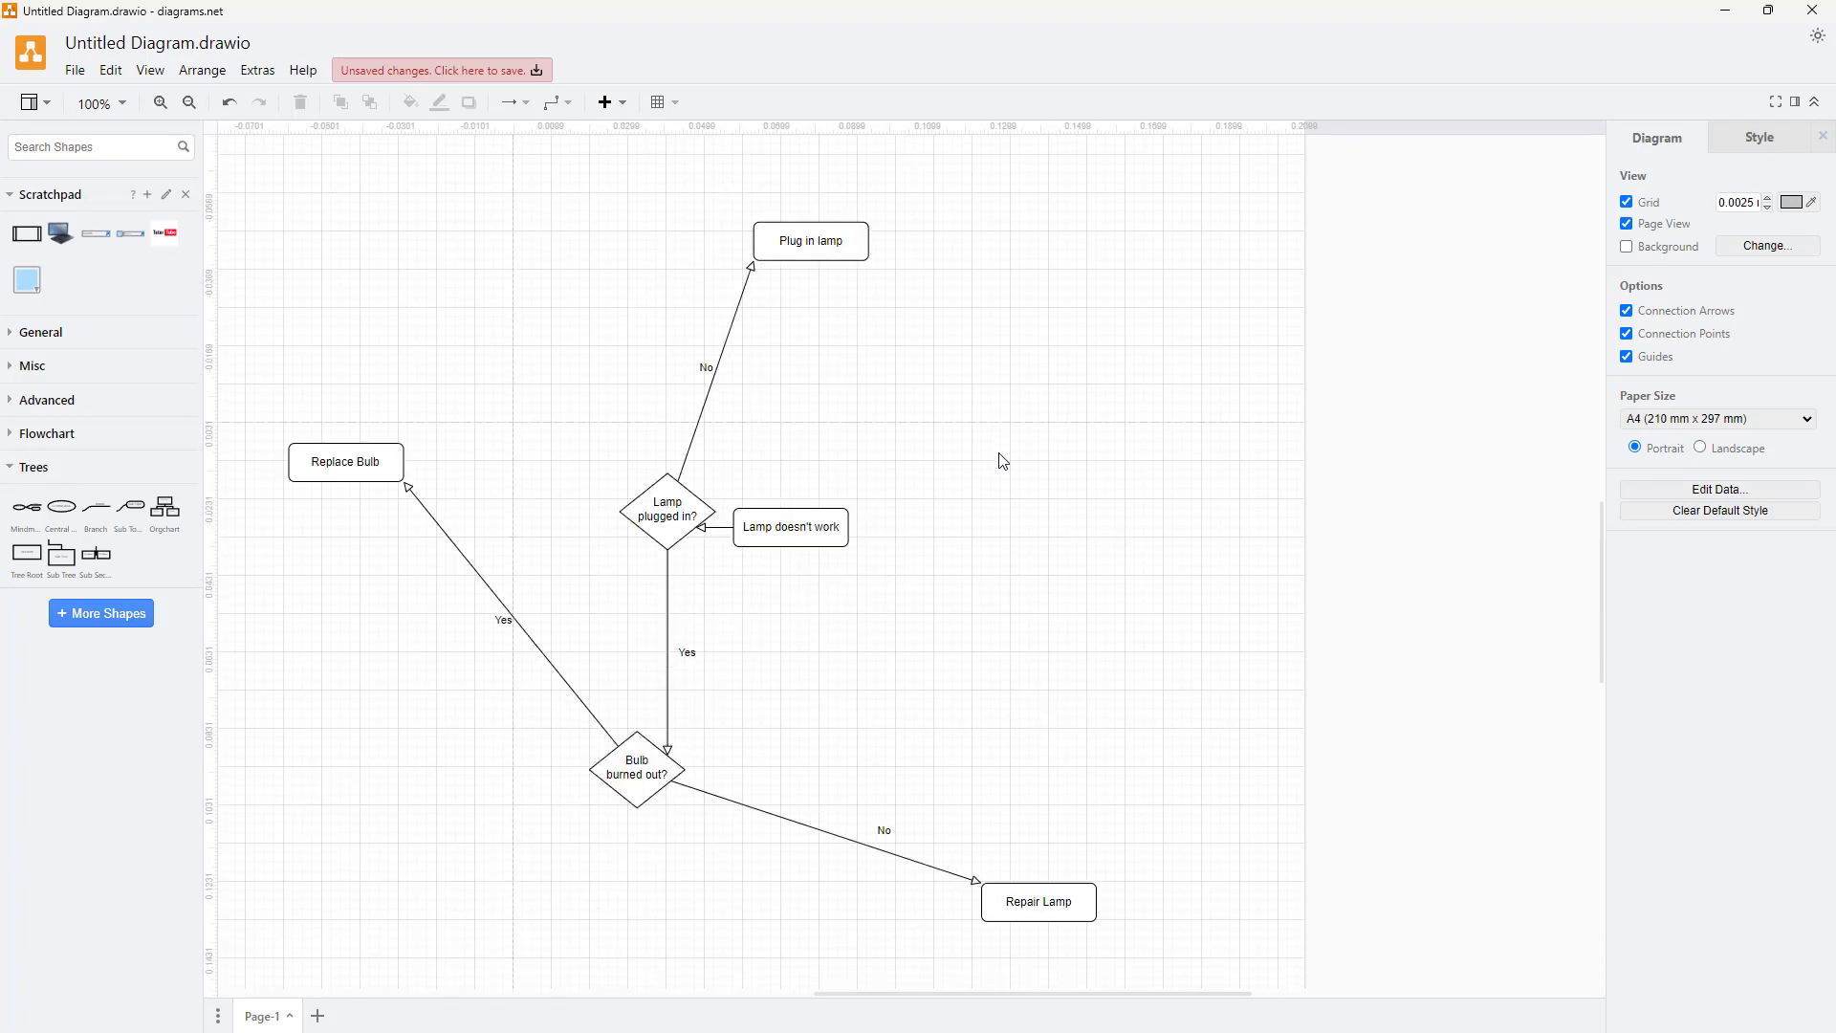
mouse_move(989, 601)
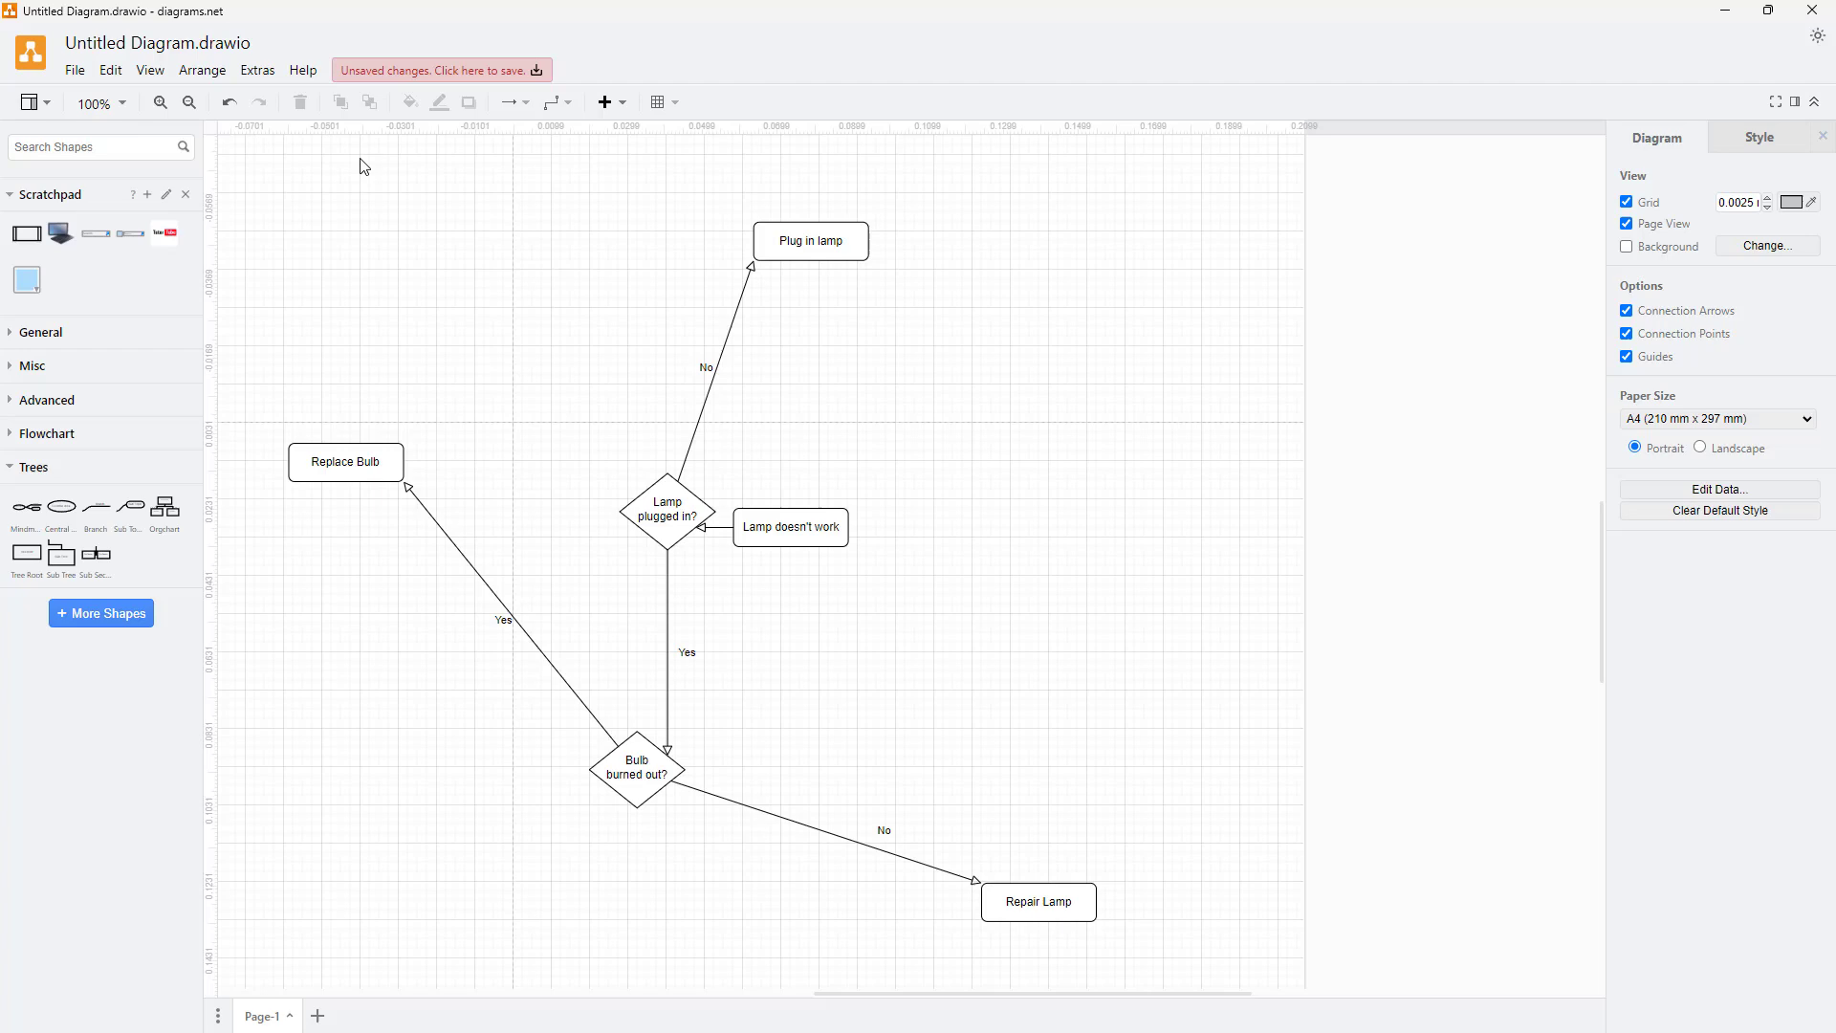
Step: Reapply a layout with spacing 20 between shapes
left_click(202, 69)
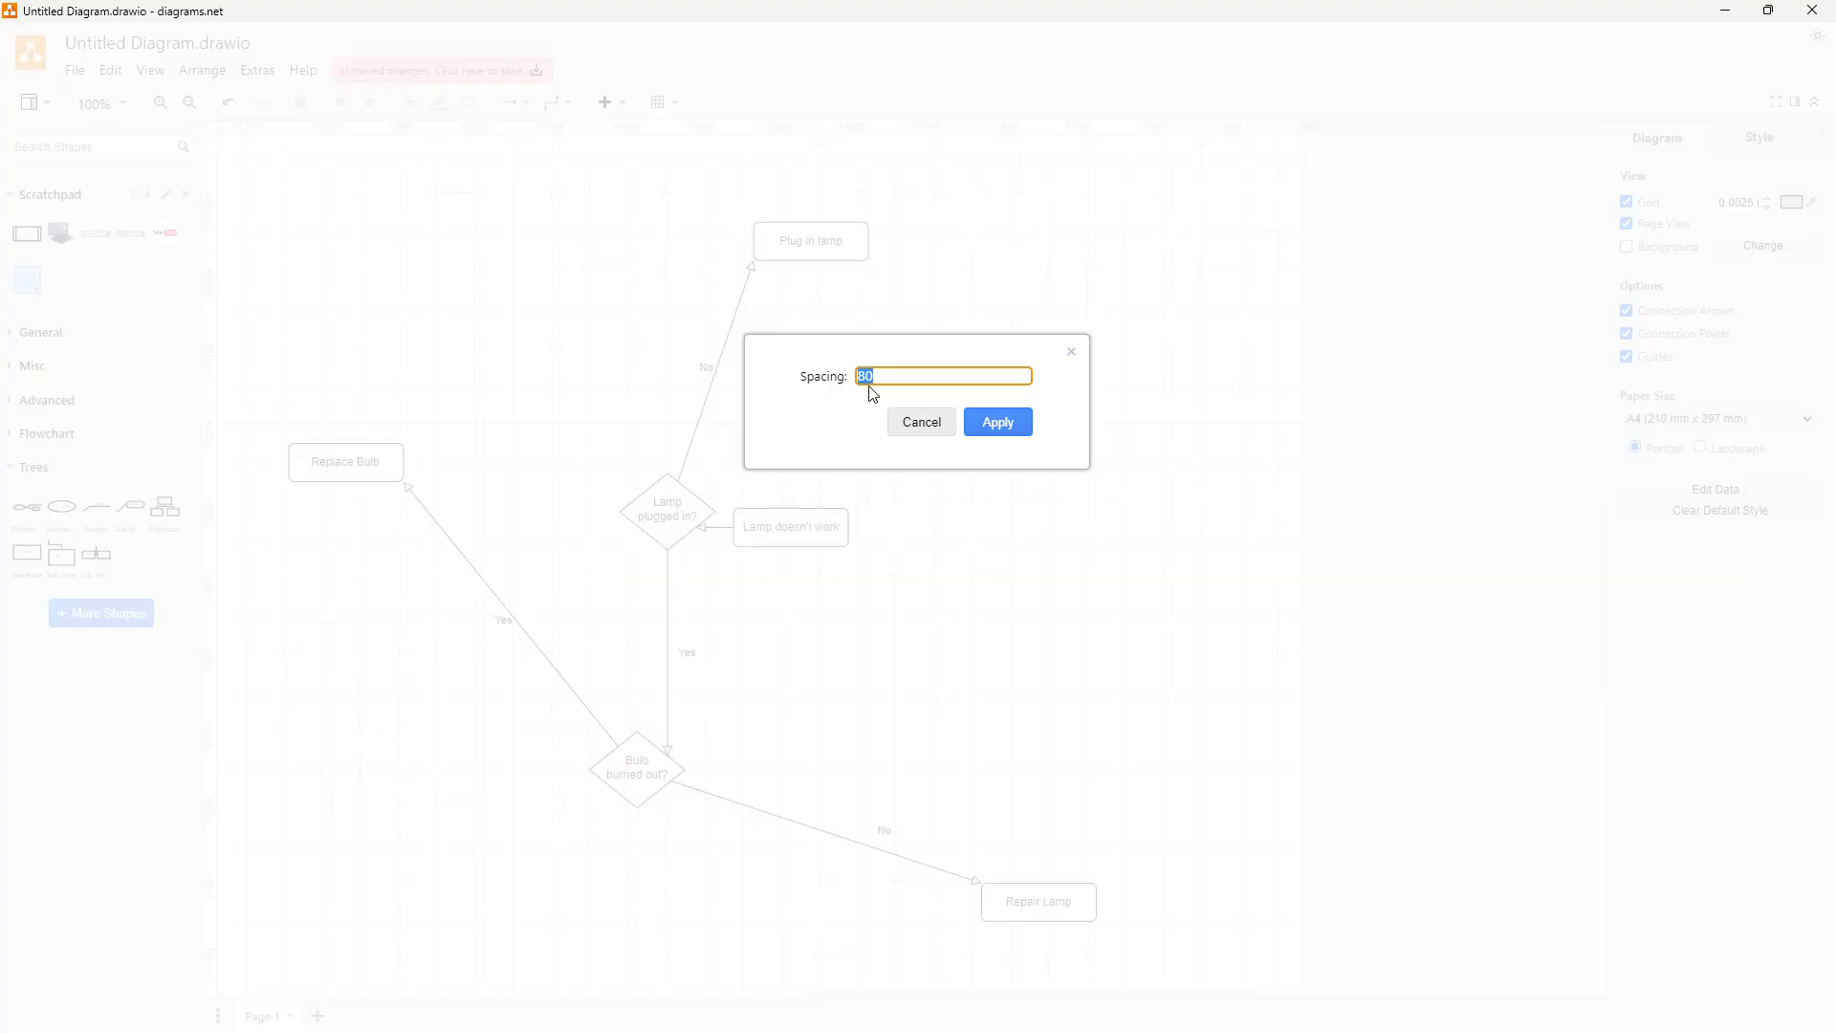
type("20")
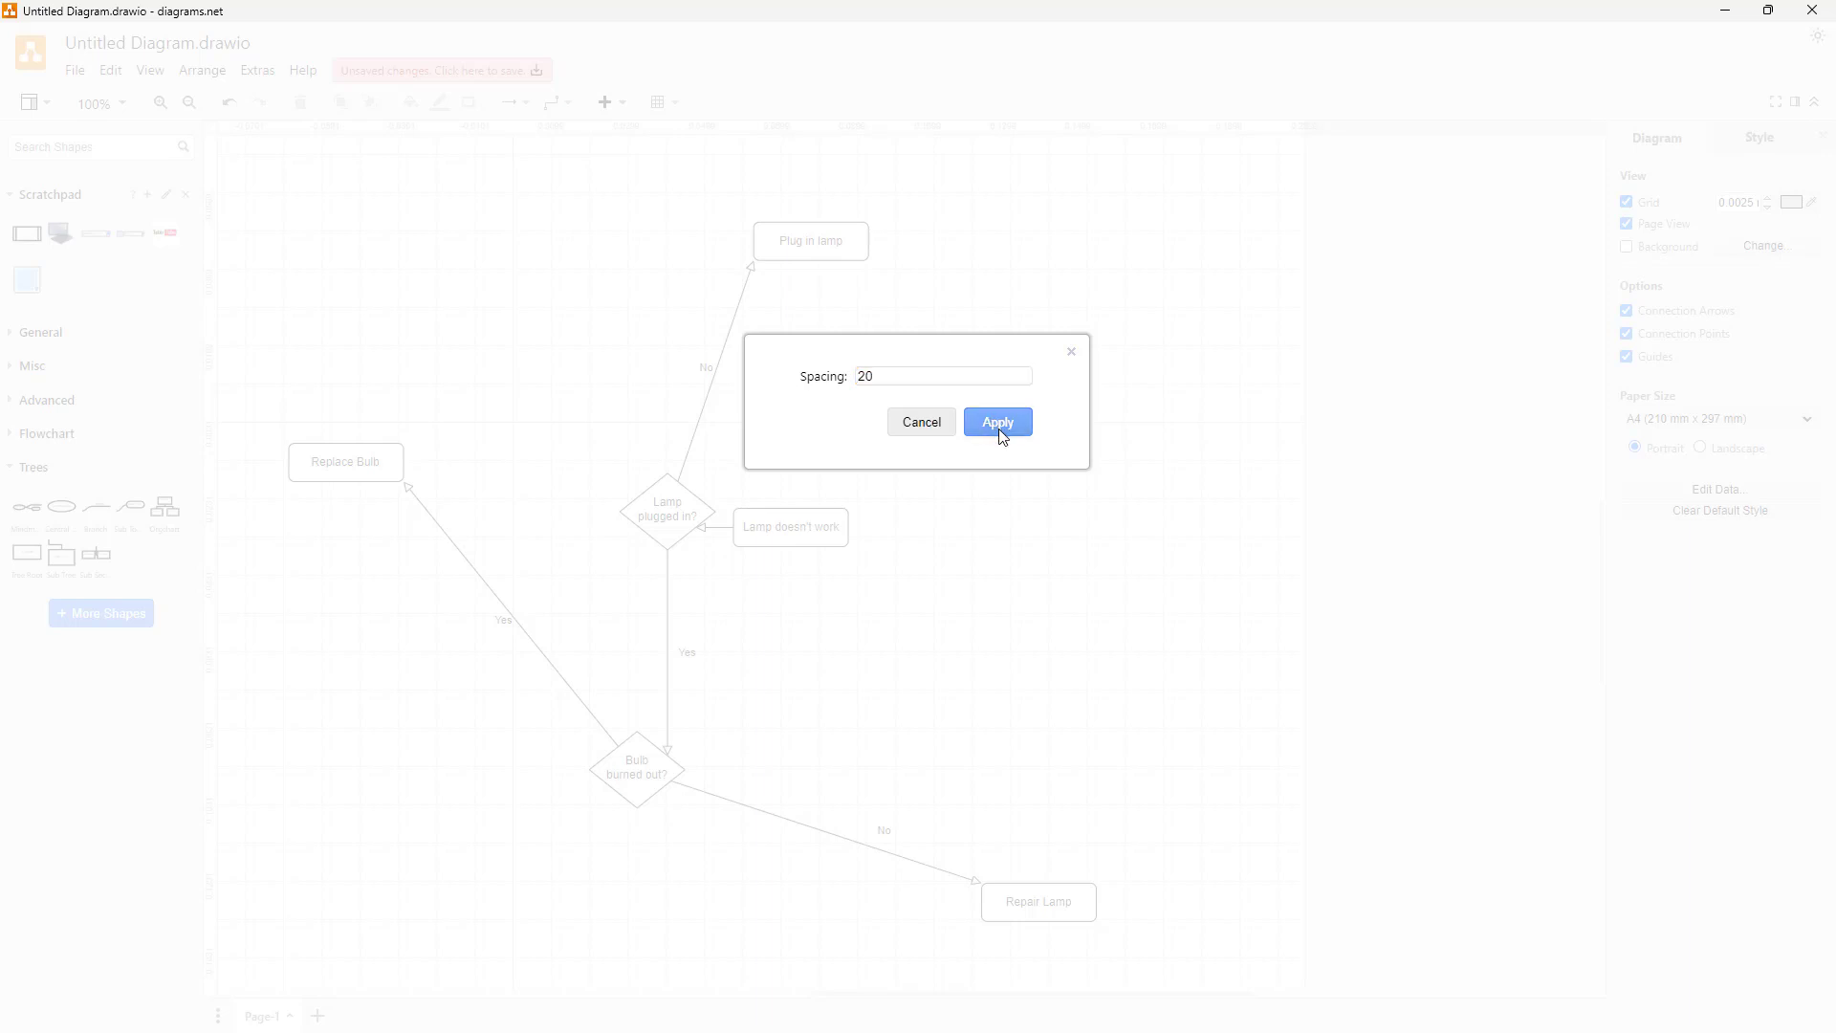
left_click(996, 422)
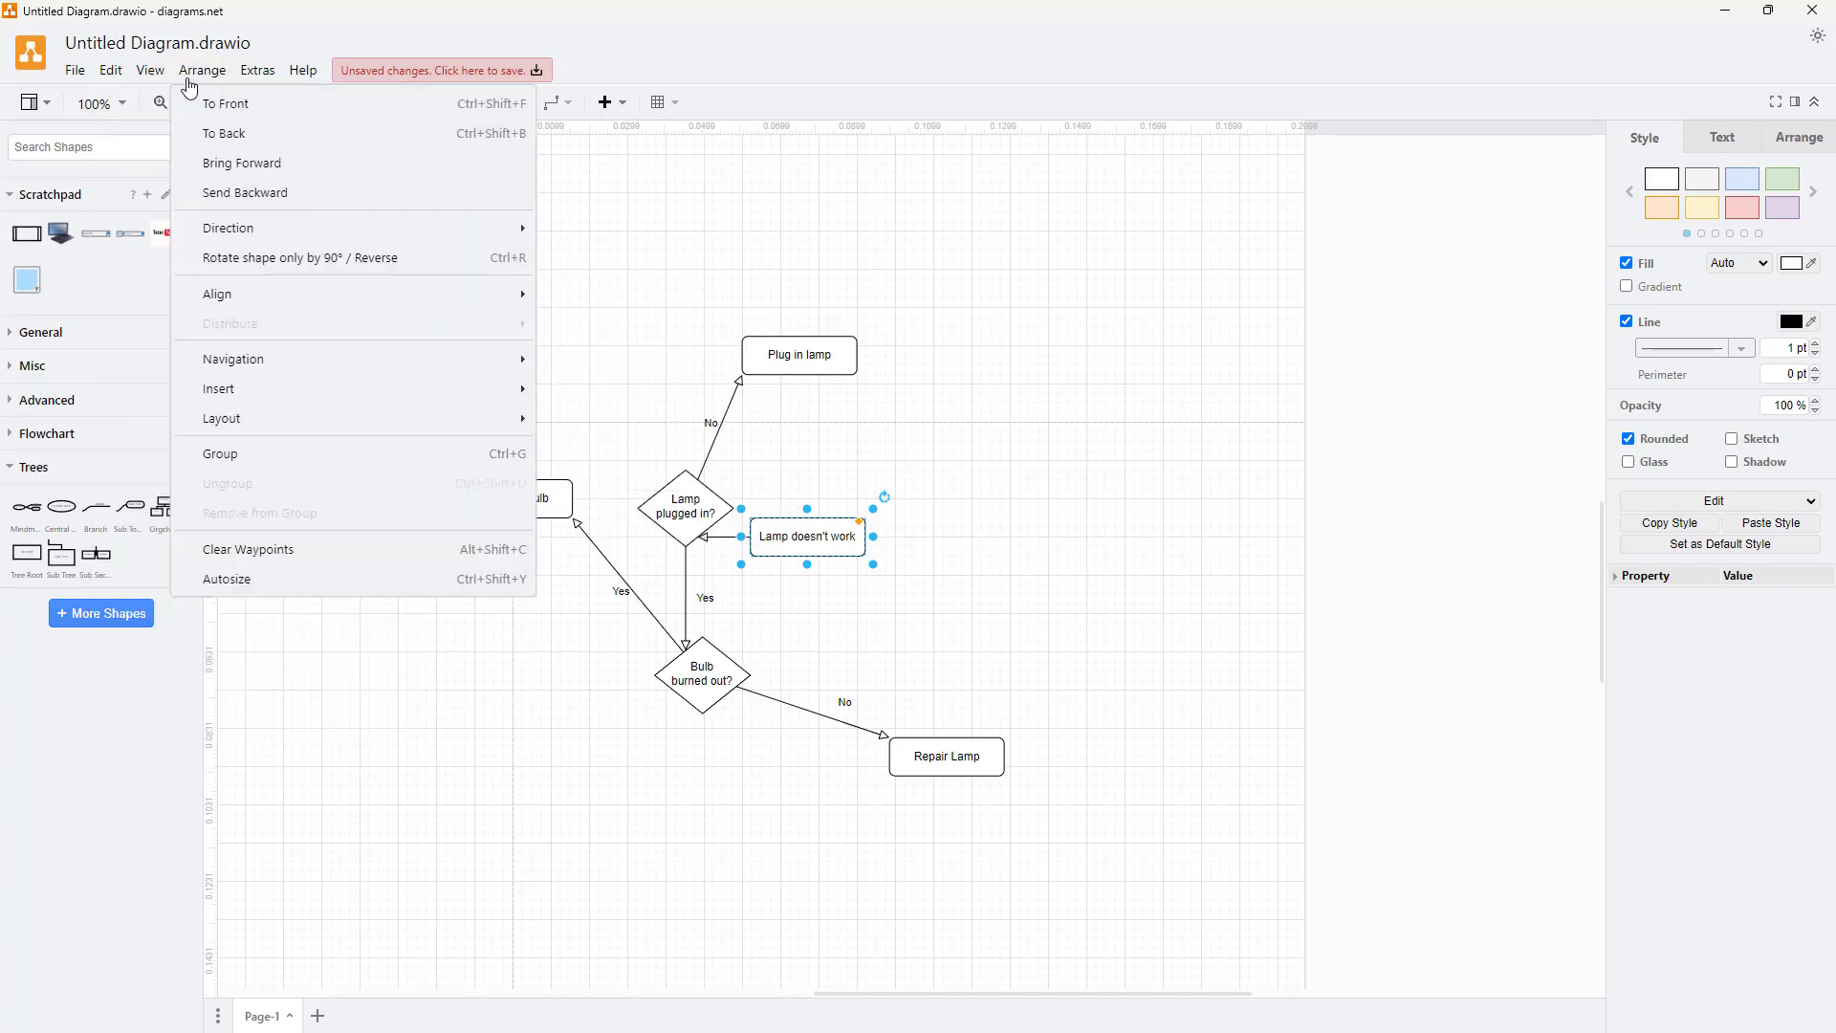
mouse_move(220, 418)
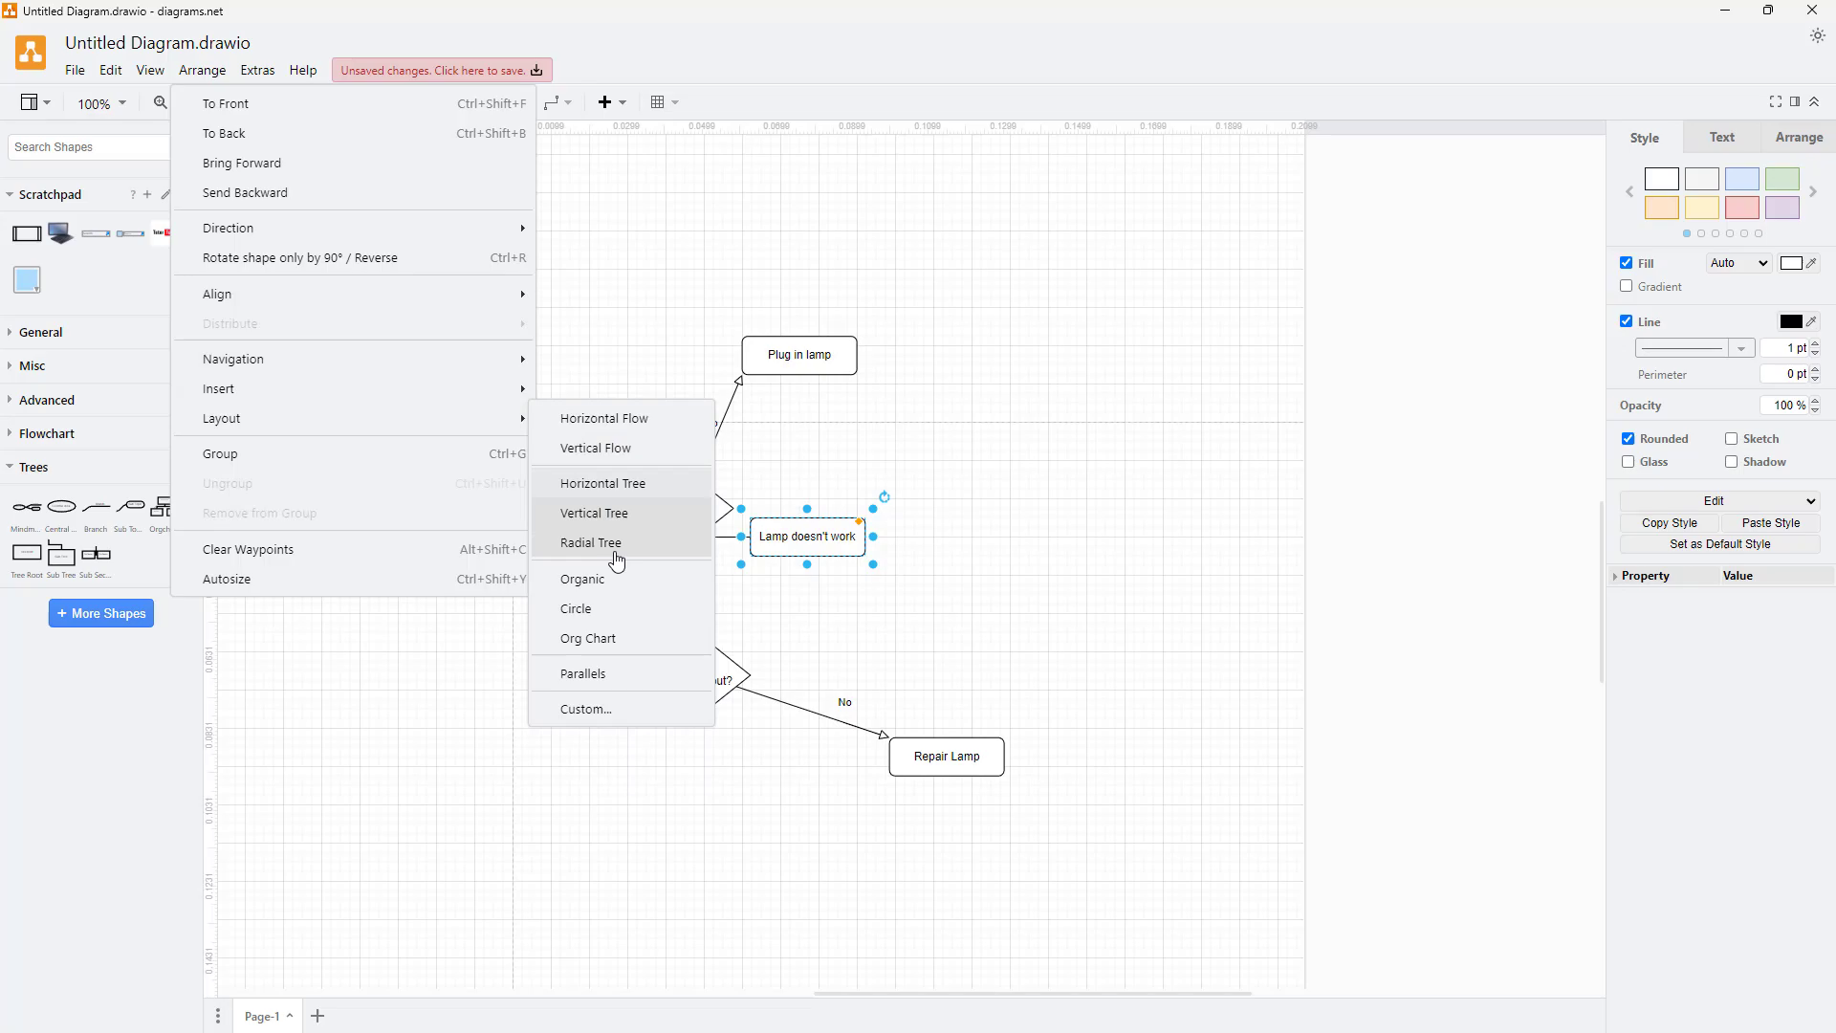
Step: Arrange the flowchart as a radial tree, then as an org chart with Hanger 4
left_click(595, 512)
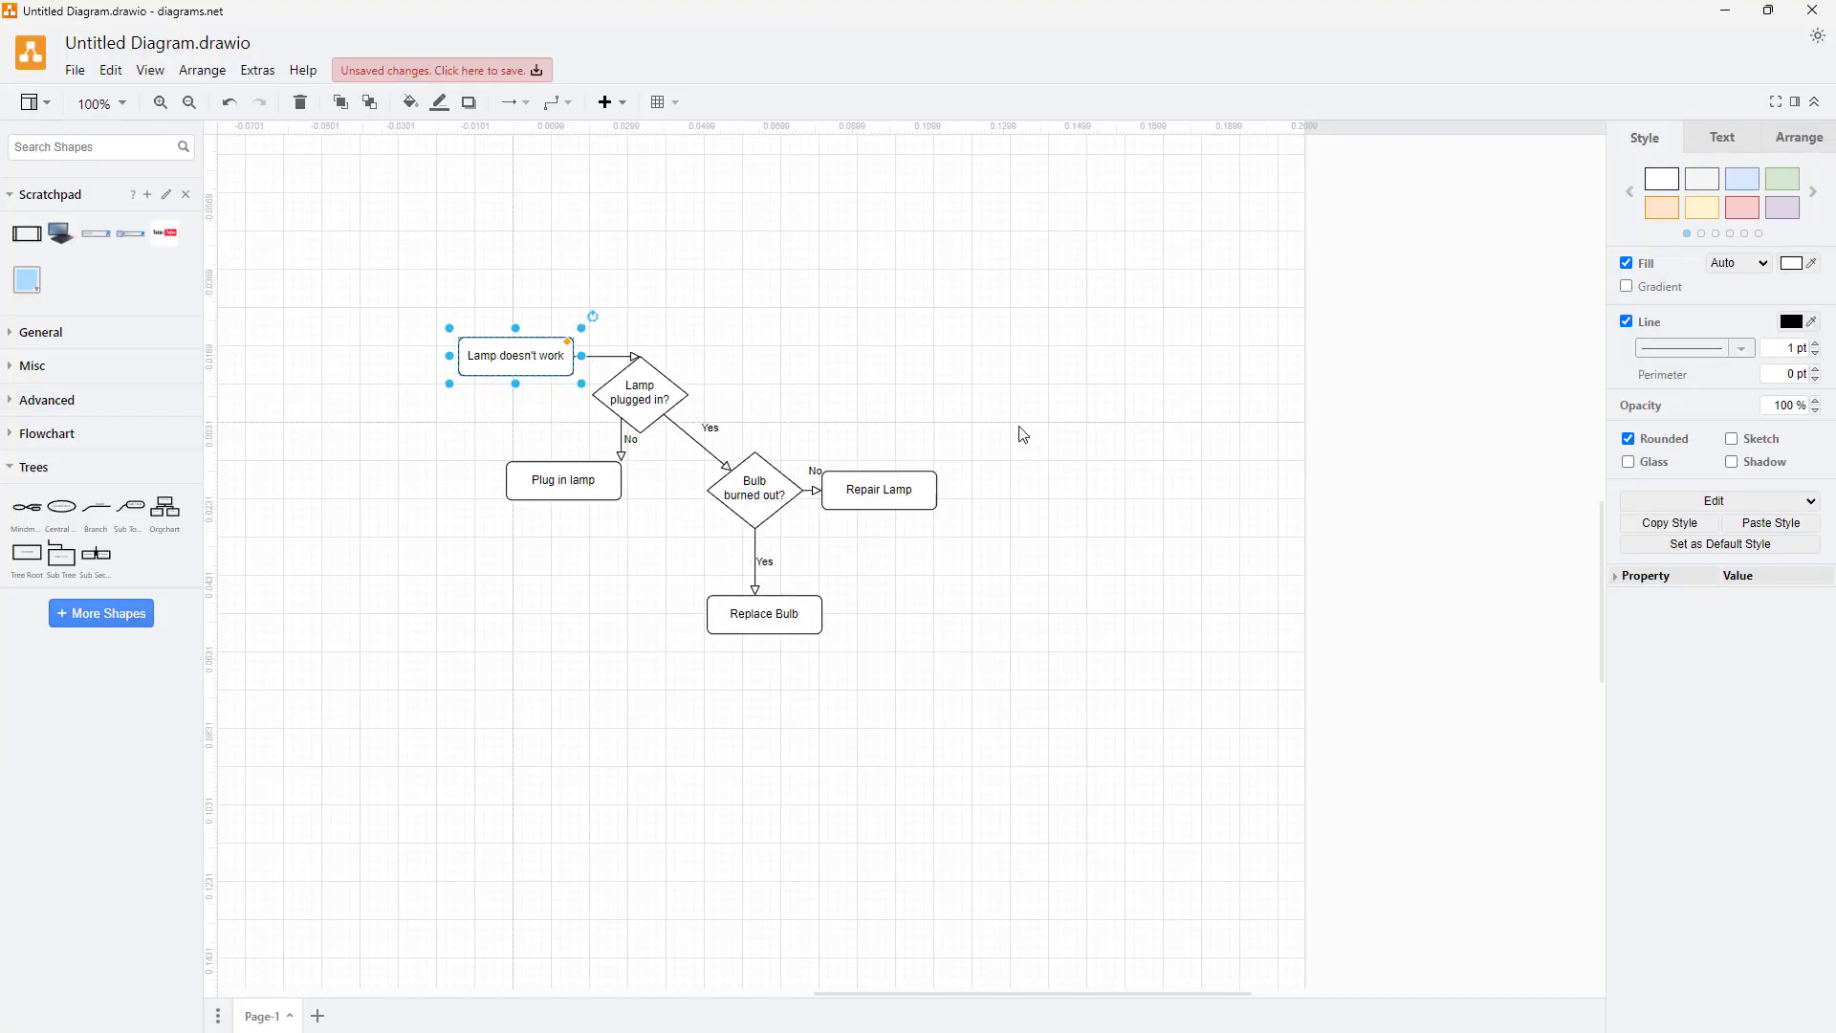
mouse_move(349, 277)
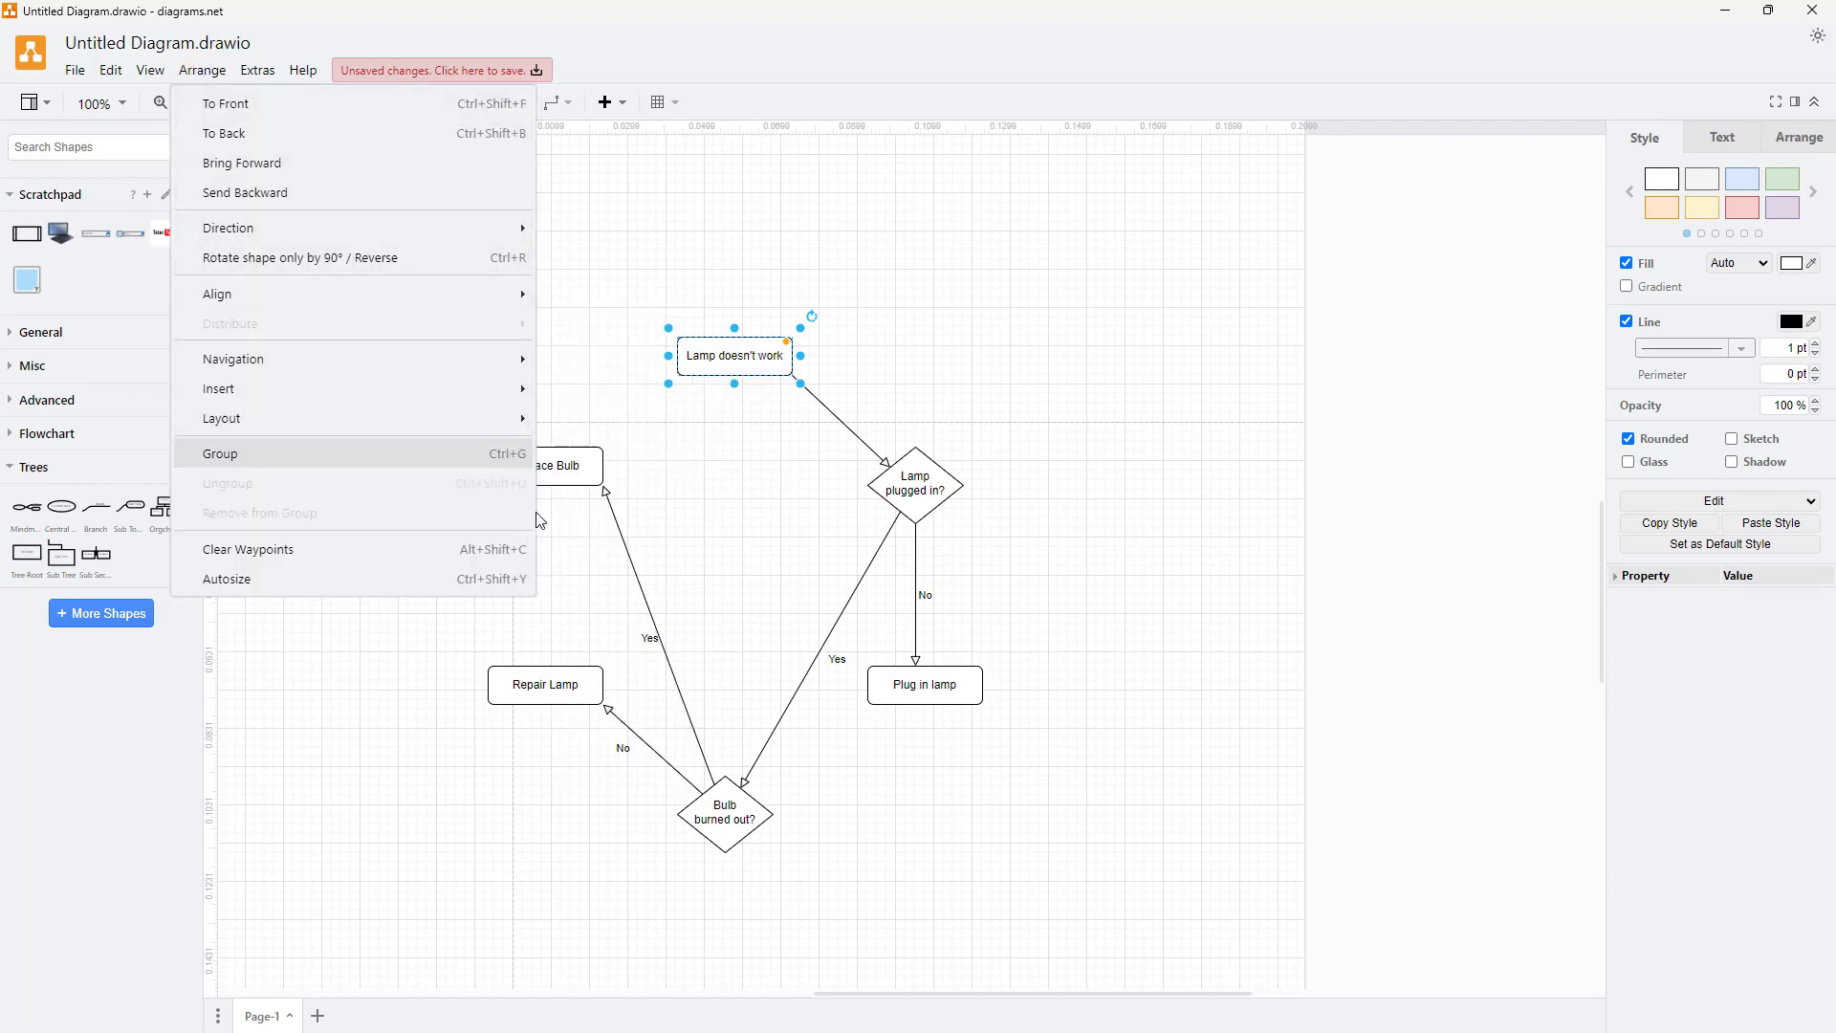
left_click(220, 418)
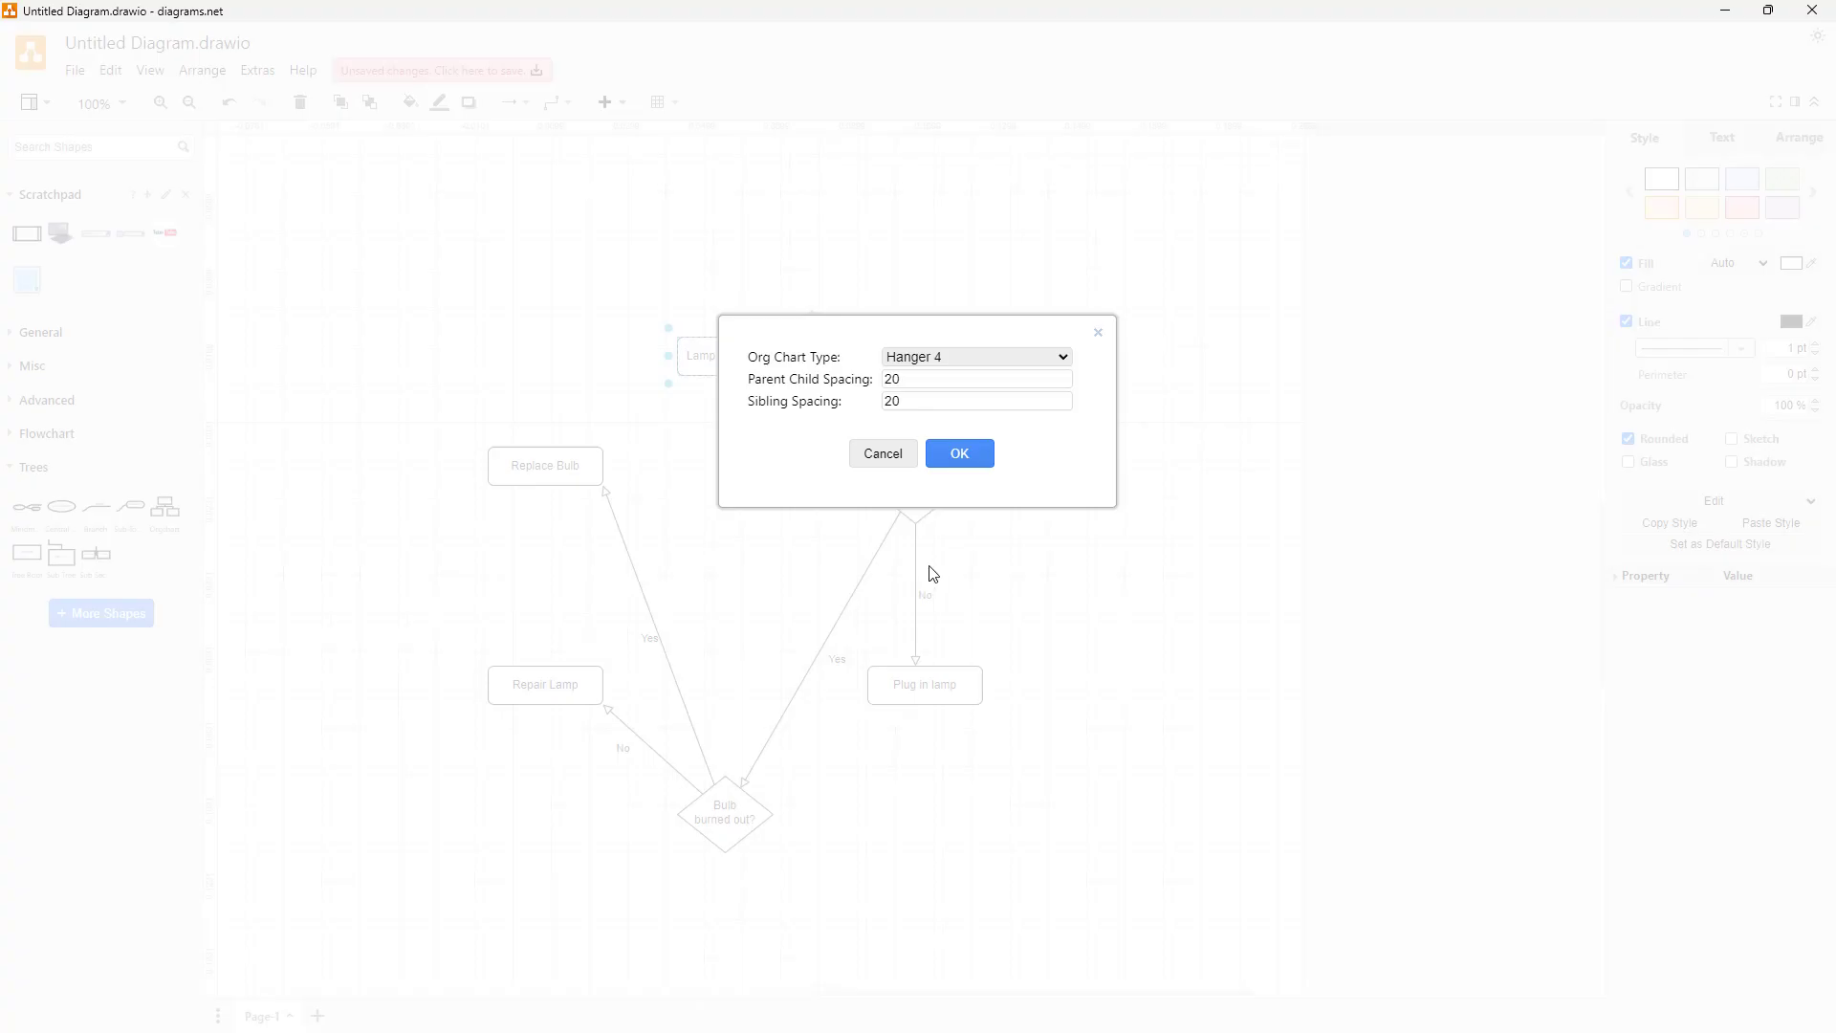
left_click(958, 453)
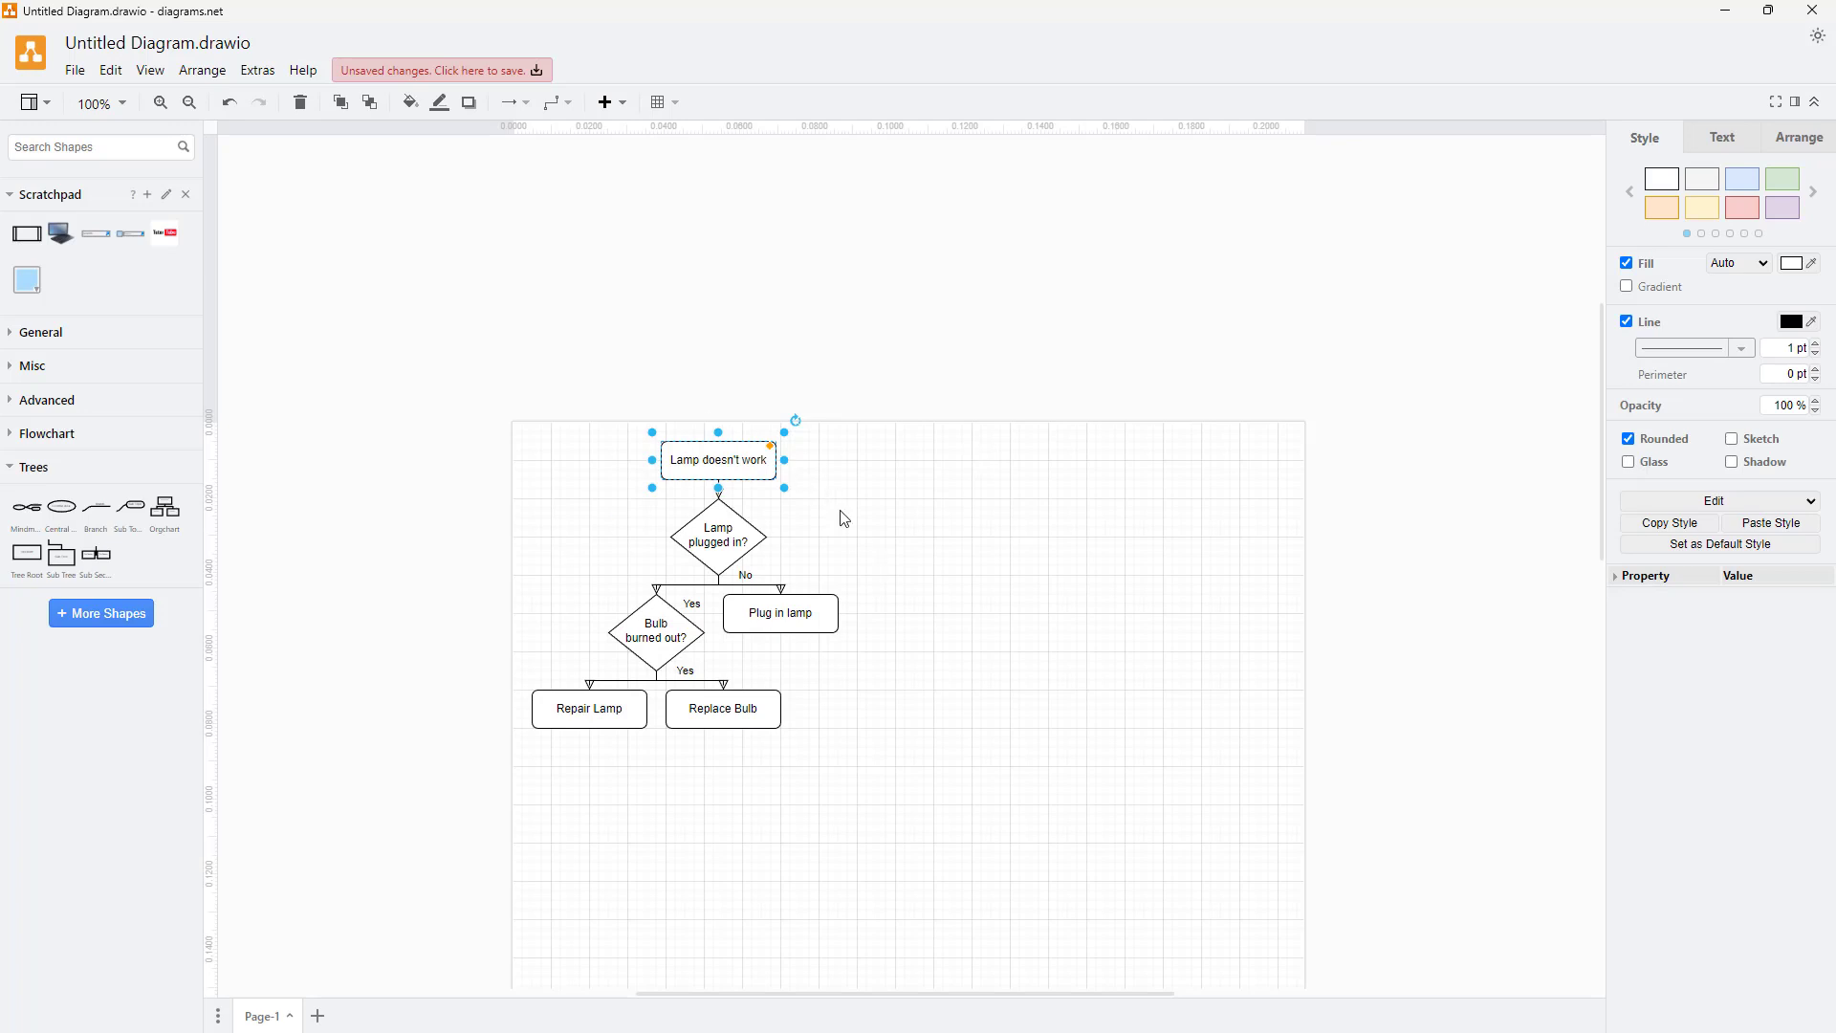
Step: Reopen the layout options, try the parallels layout, and clear the selection
left_click(202, 70)
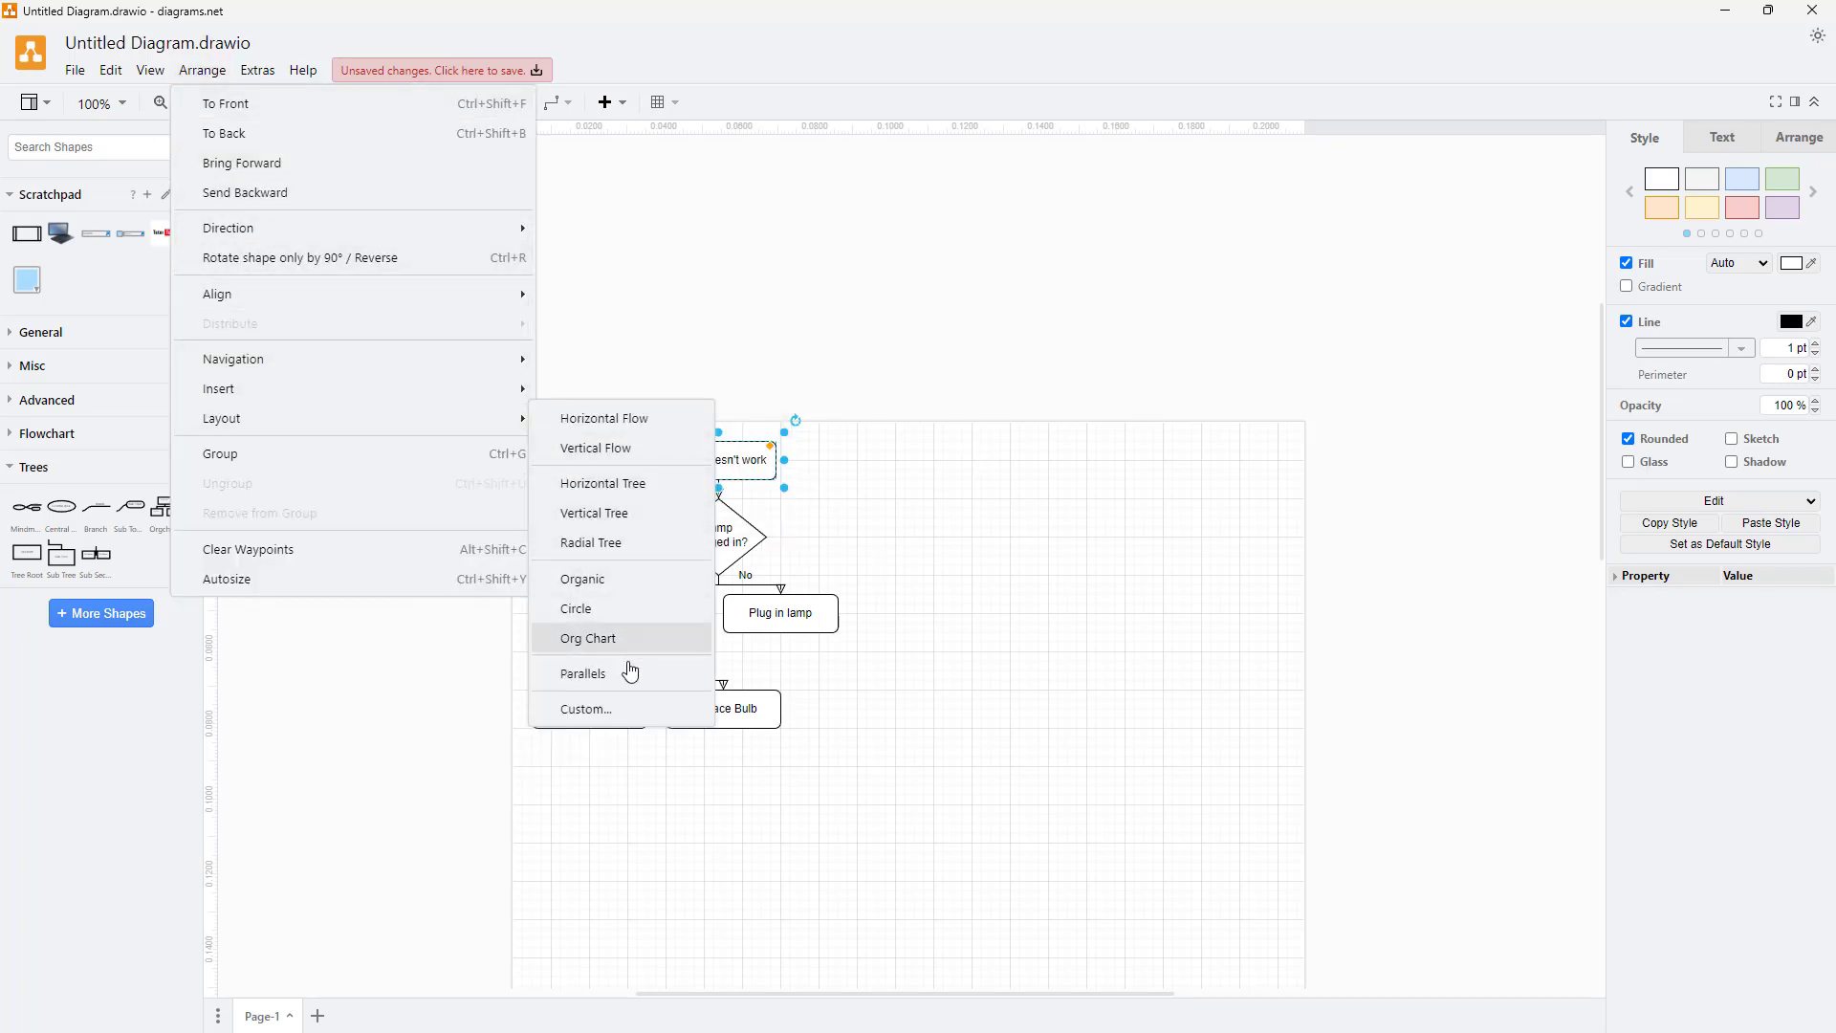
left_click(589, 638)
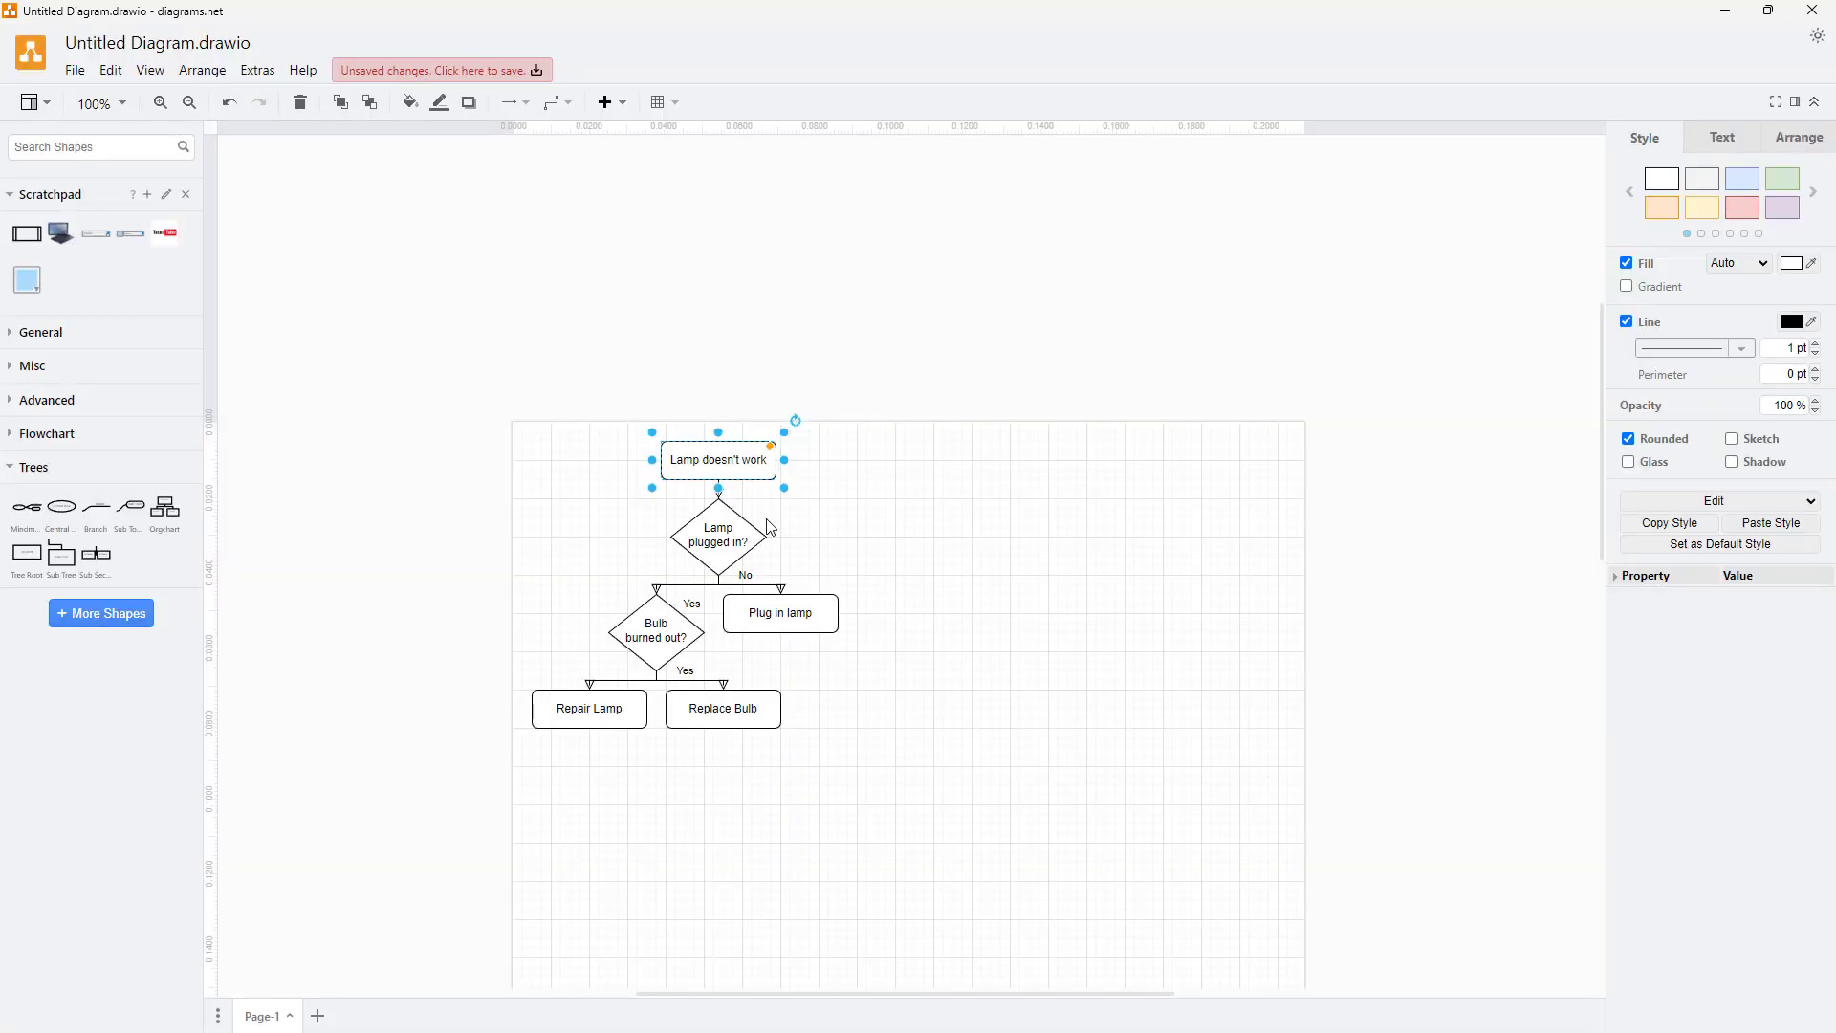
left_click(257, 70)
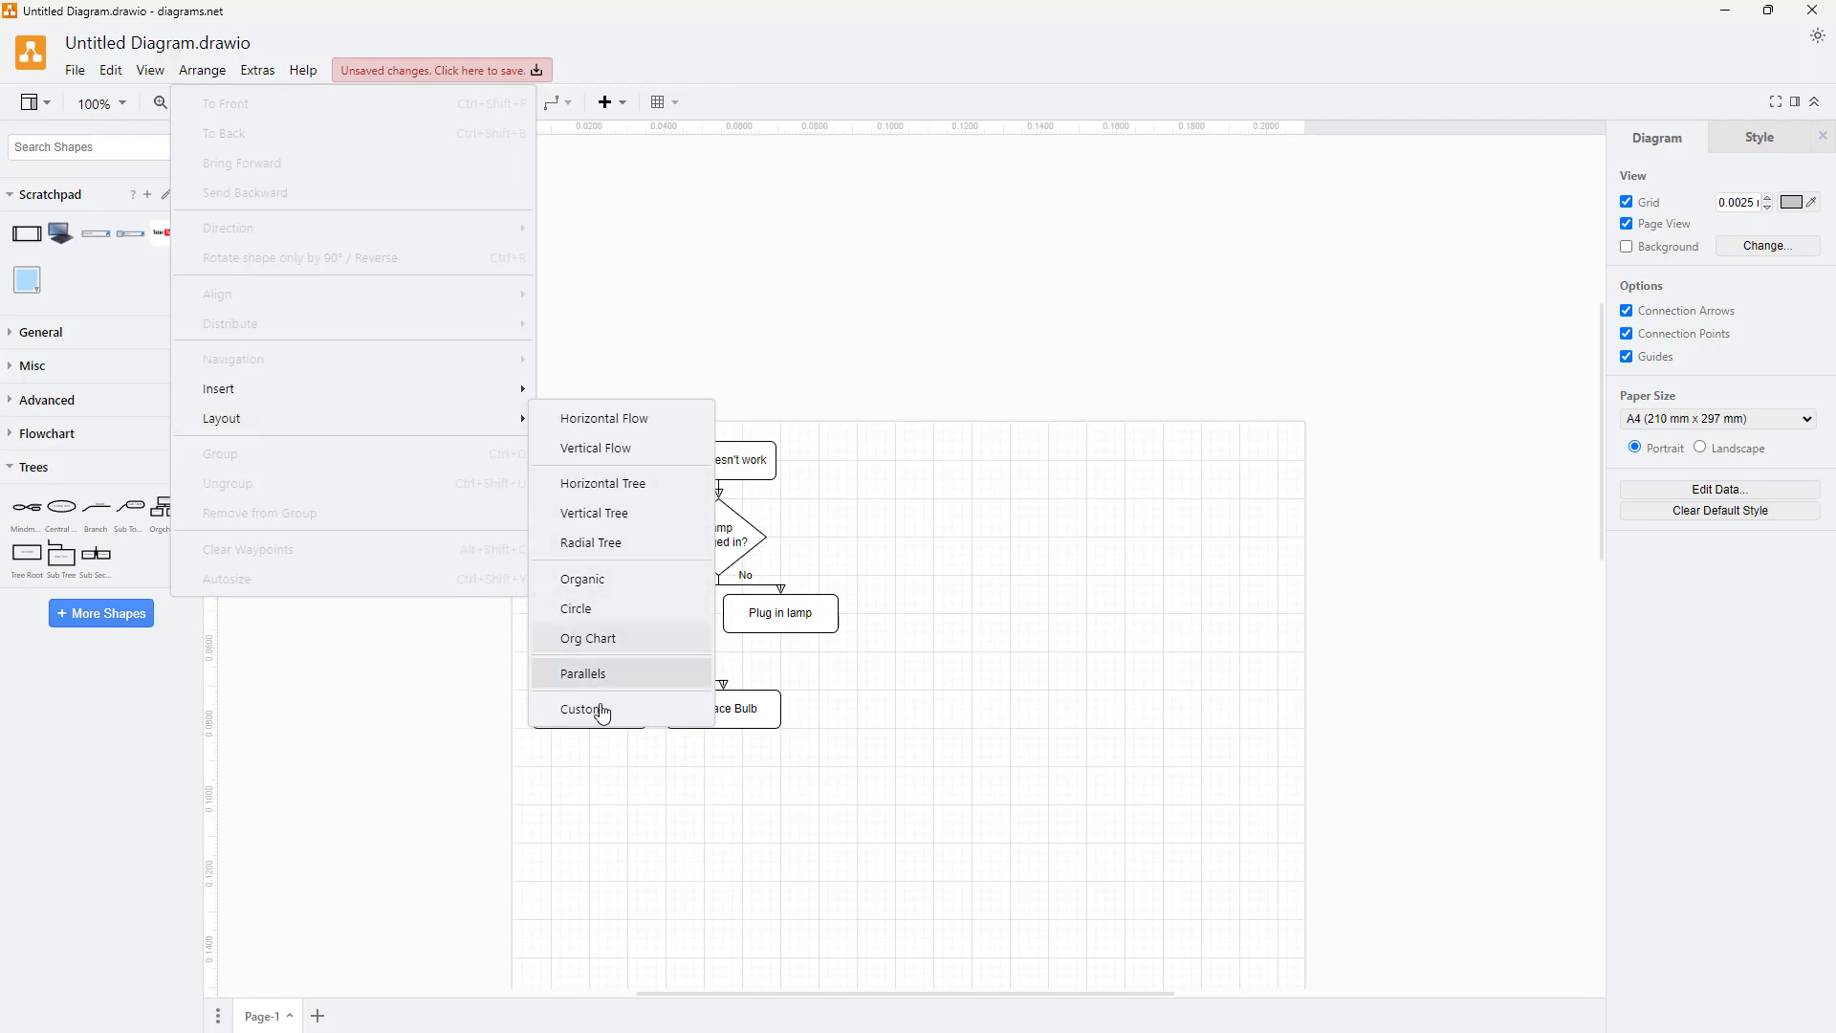
Step: Apply a custom mxHierarchicalLayout with west orientation and intraCellSpacing 0
left_click(586, 710)
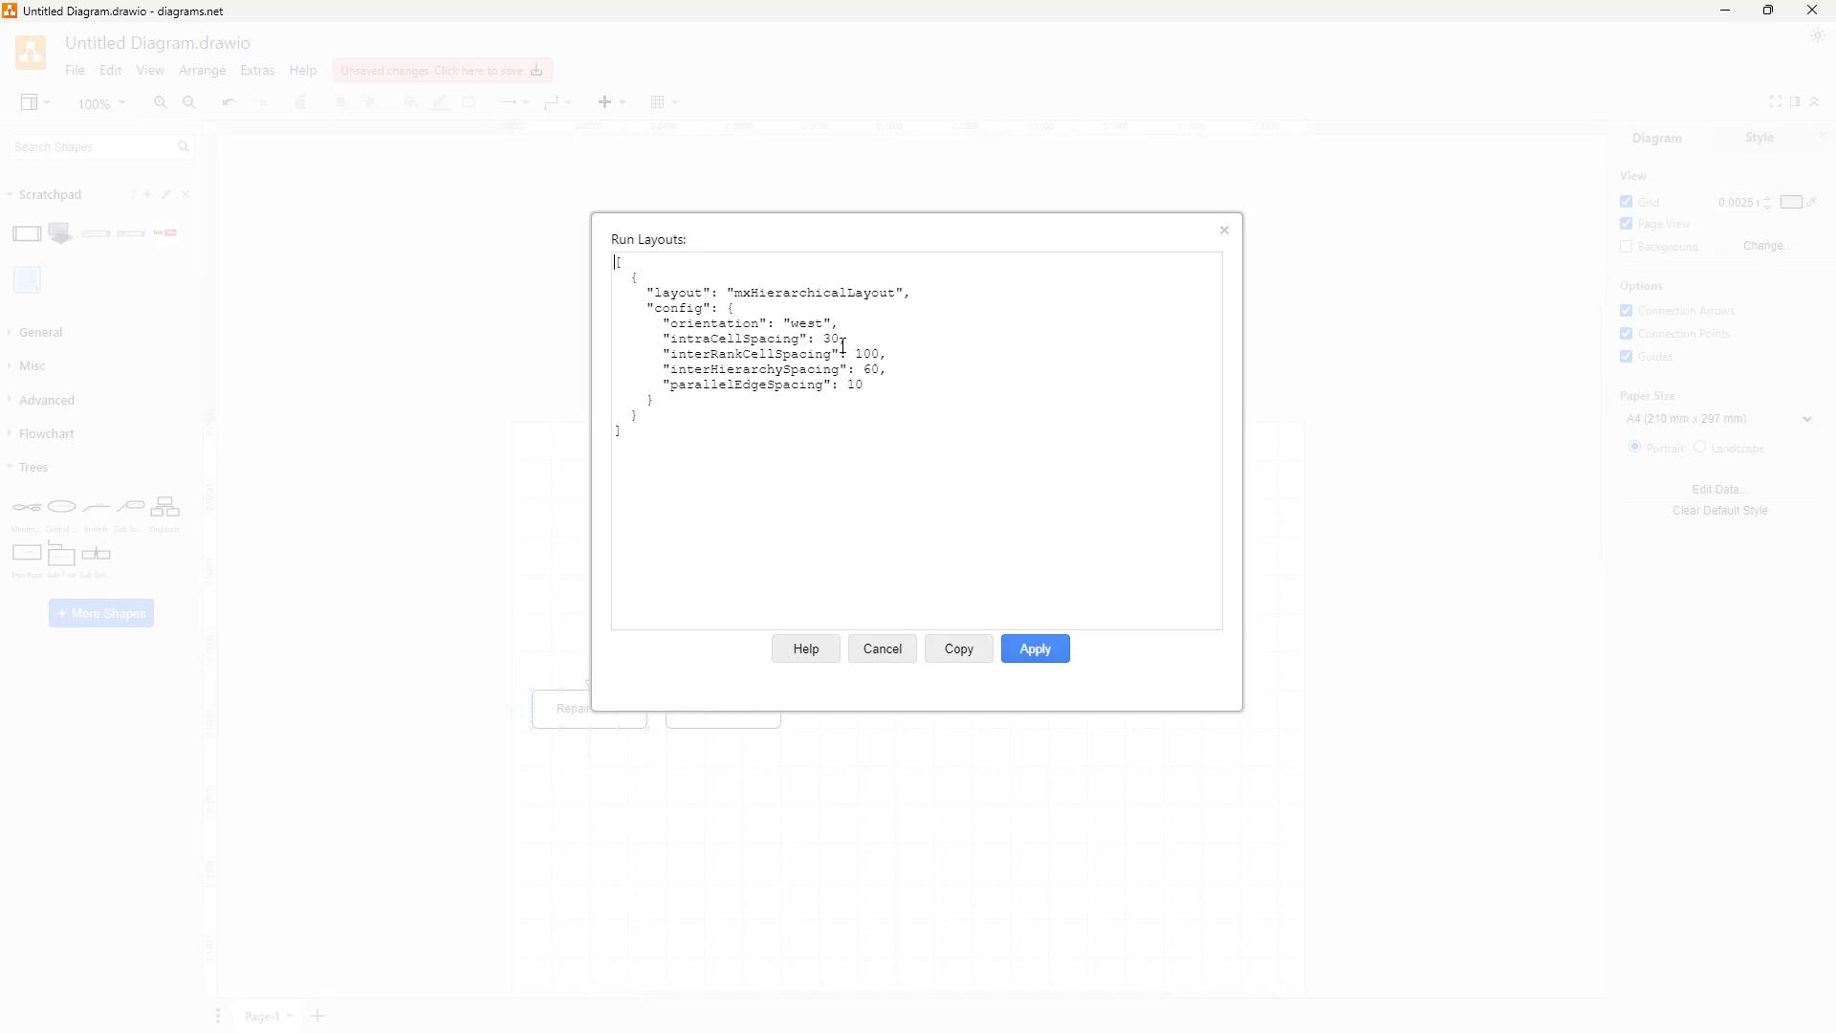
type("0")
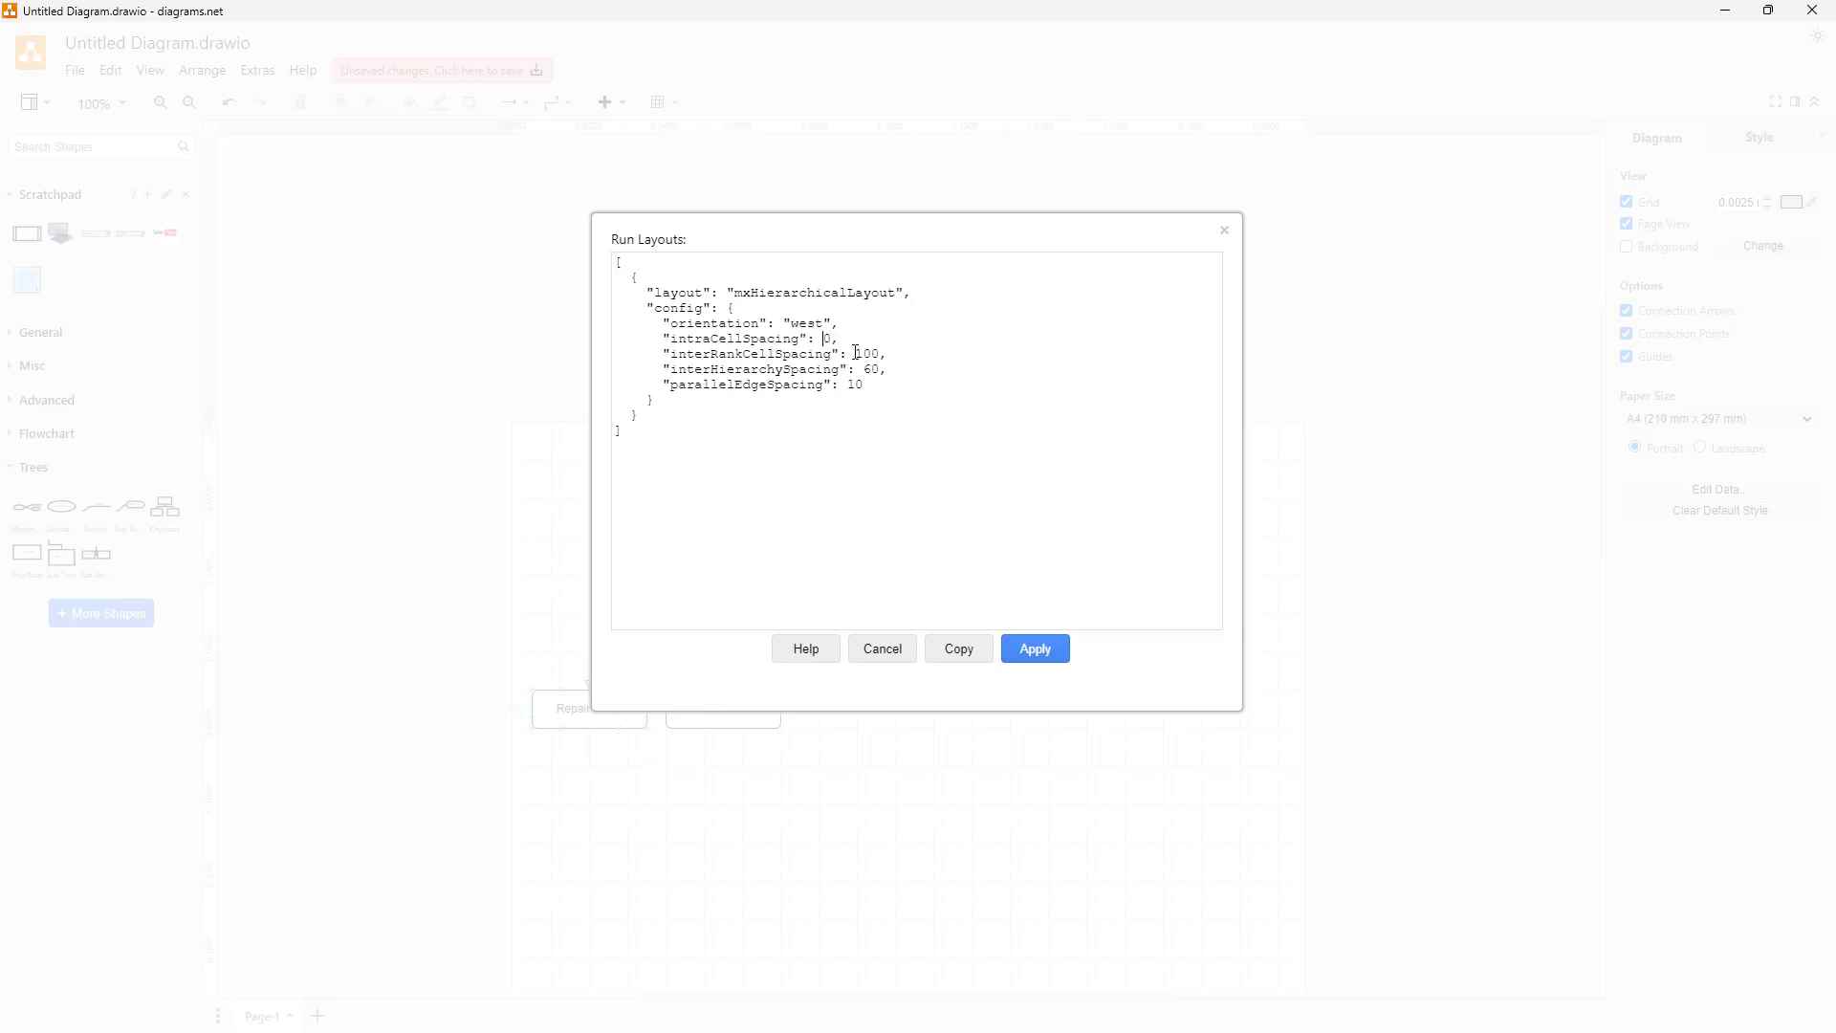
left_click(1034, 649)
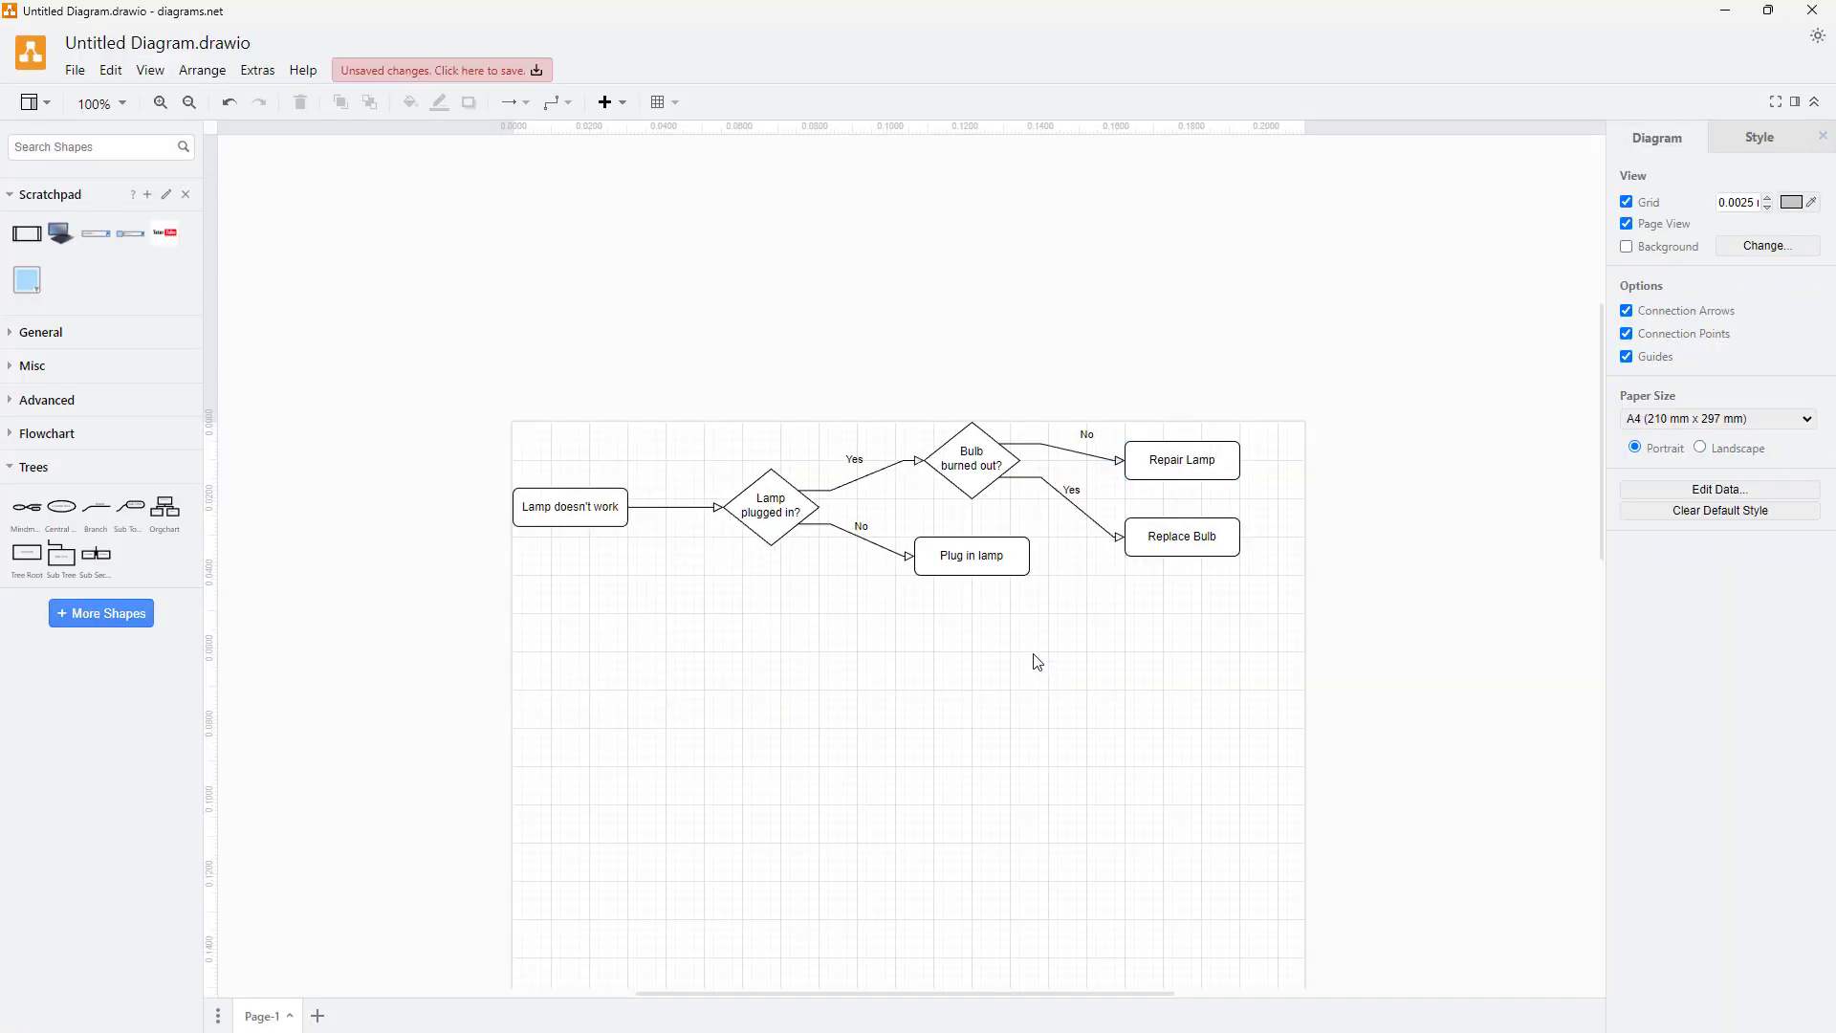
mouse_move(316, 335)
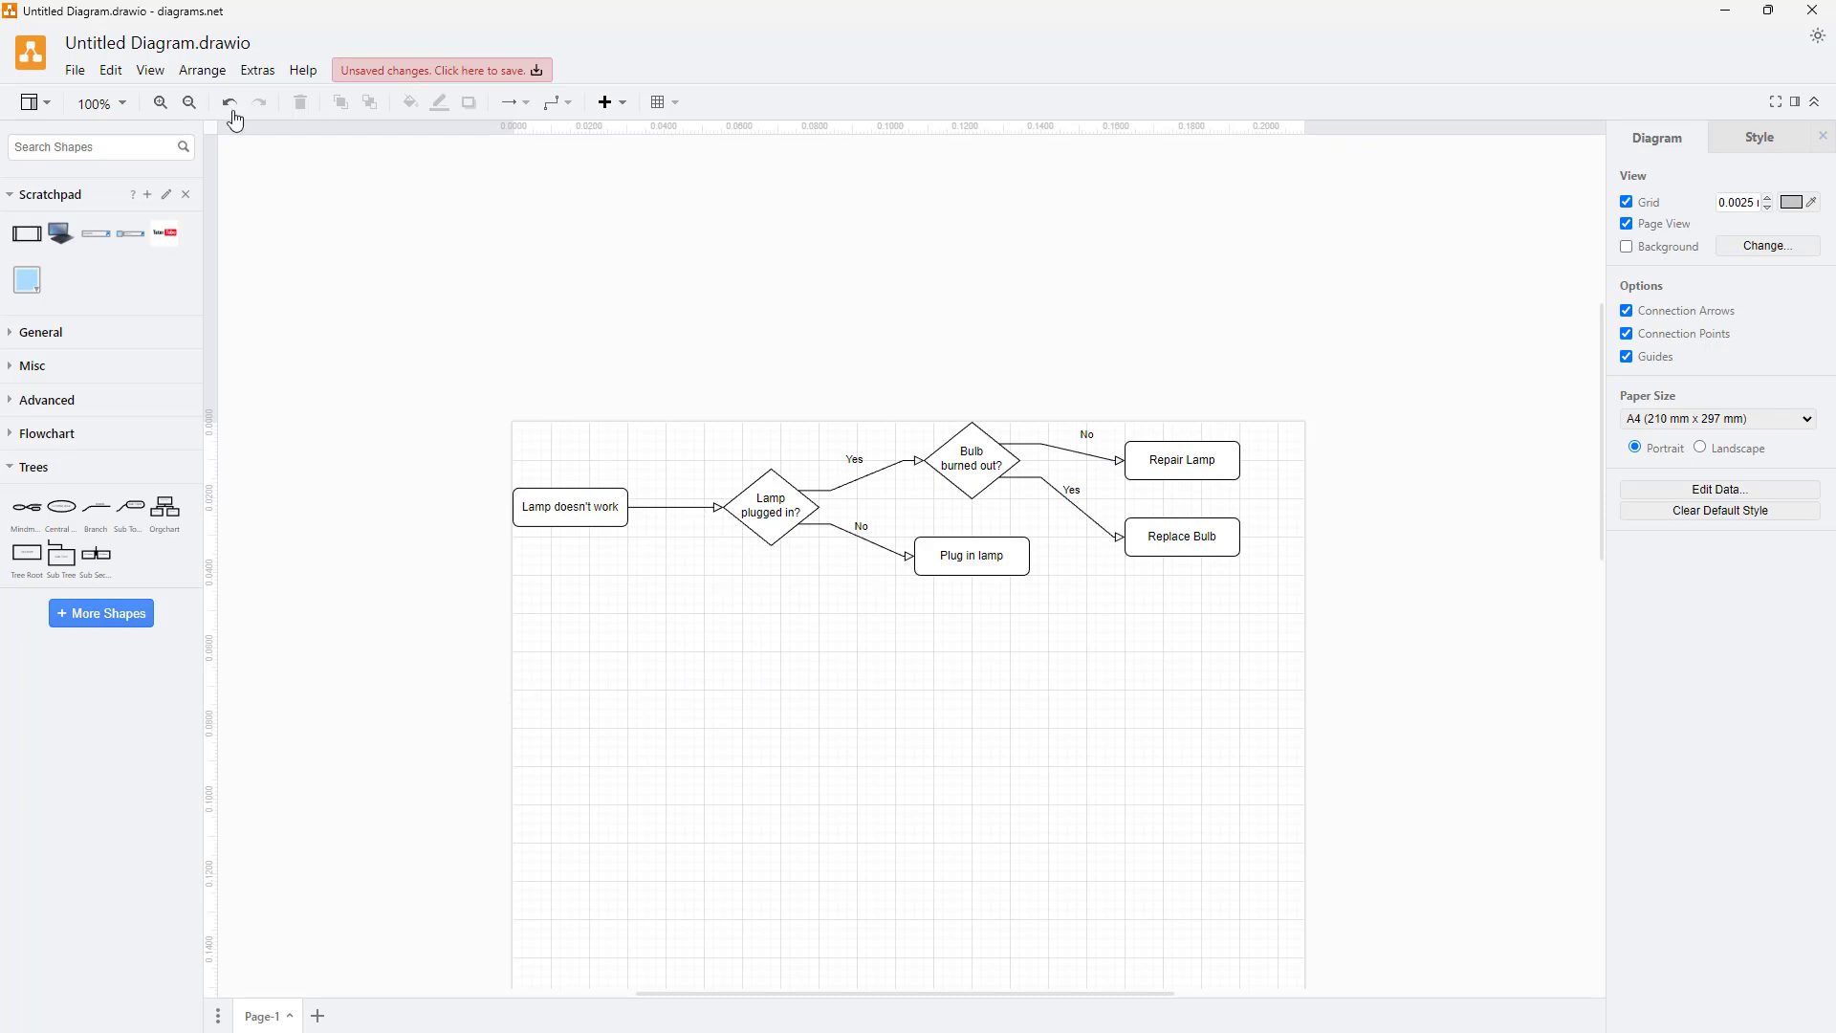
mouse_move(692, 682)
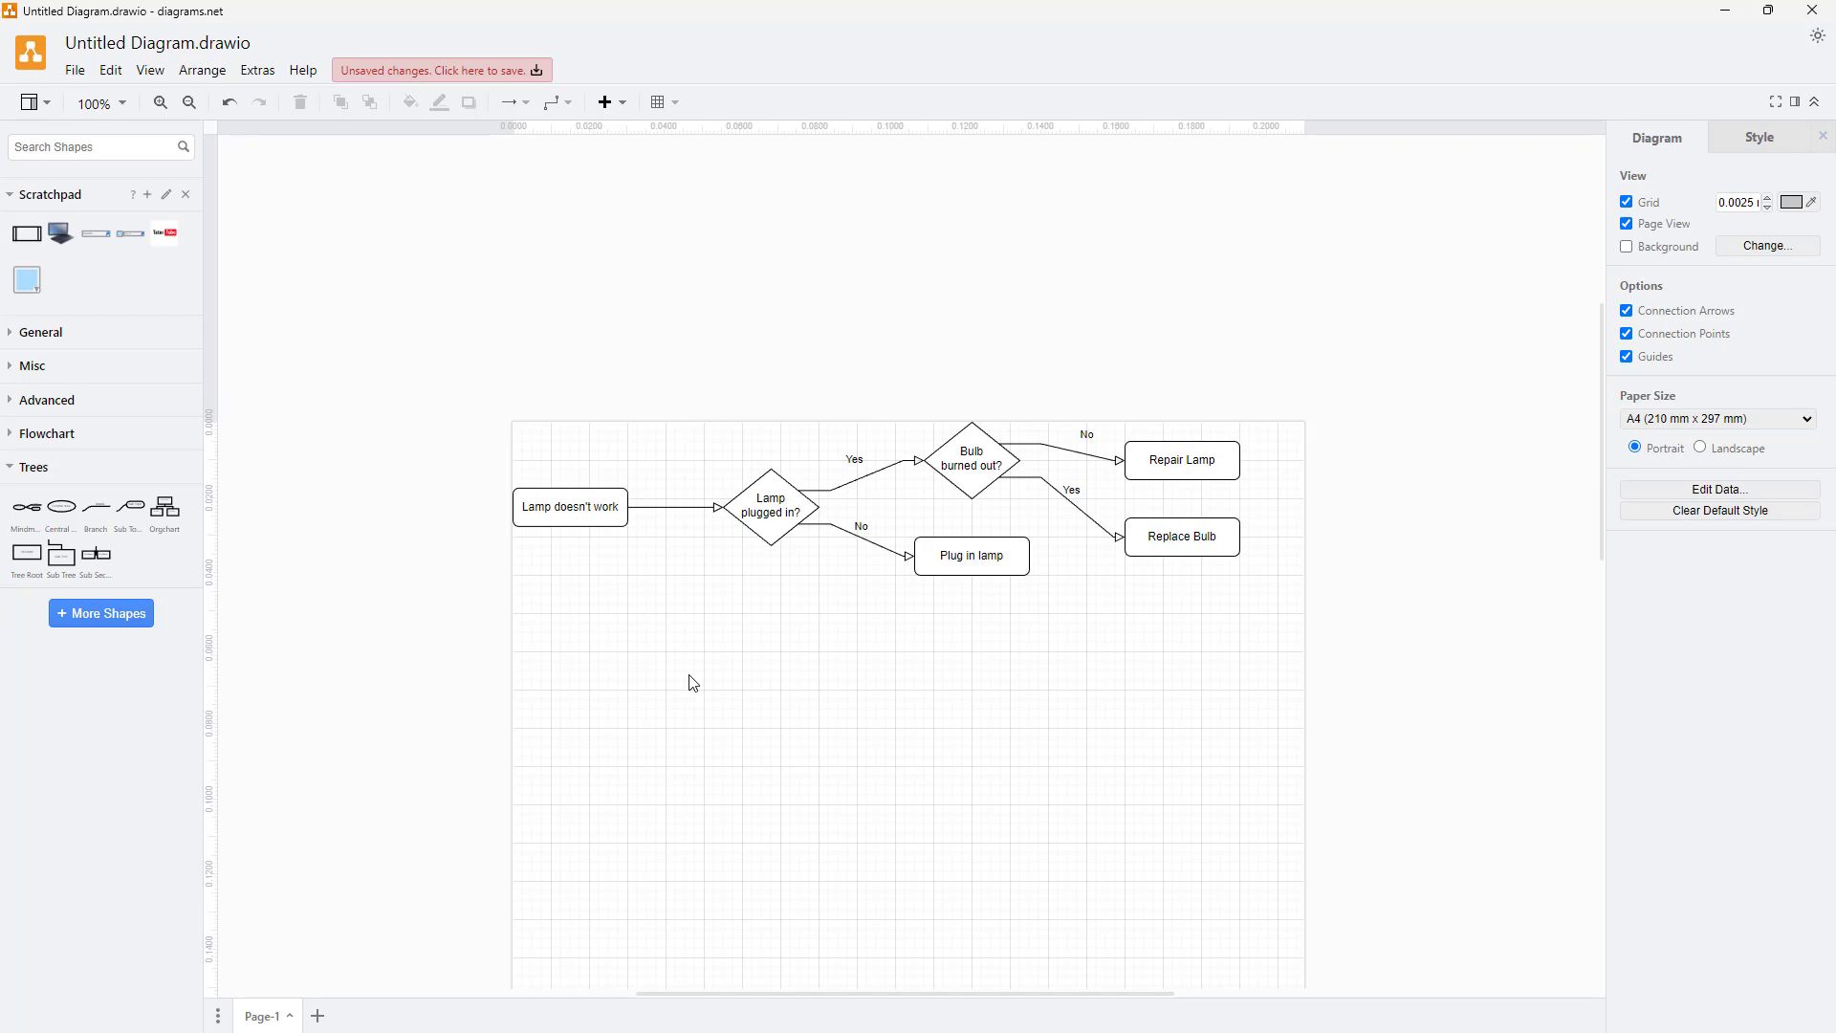
mouse_move(756, 719)
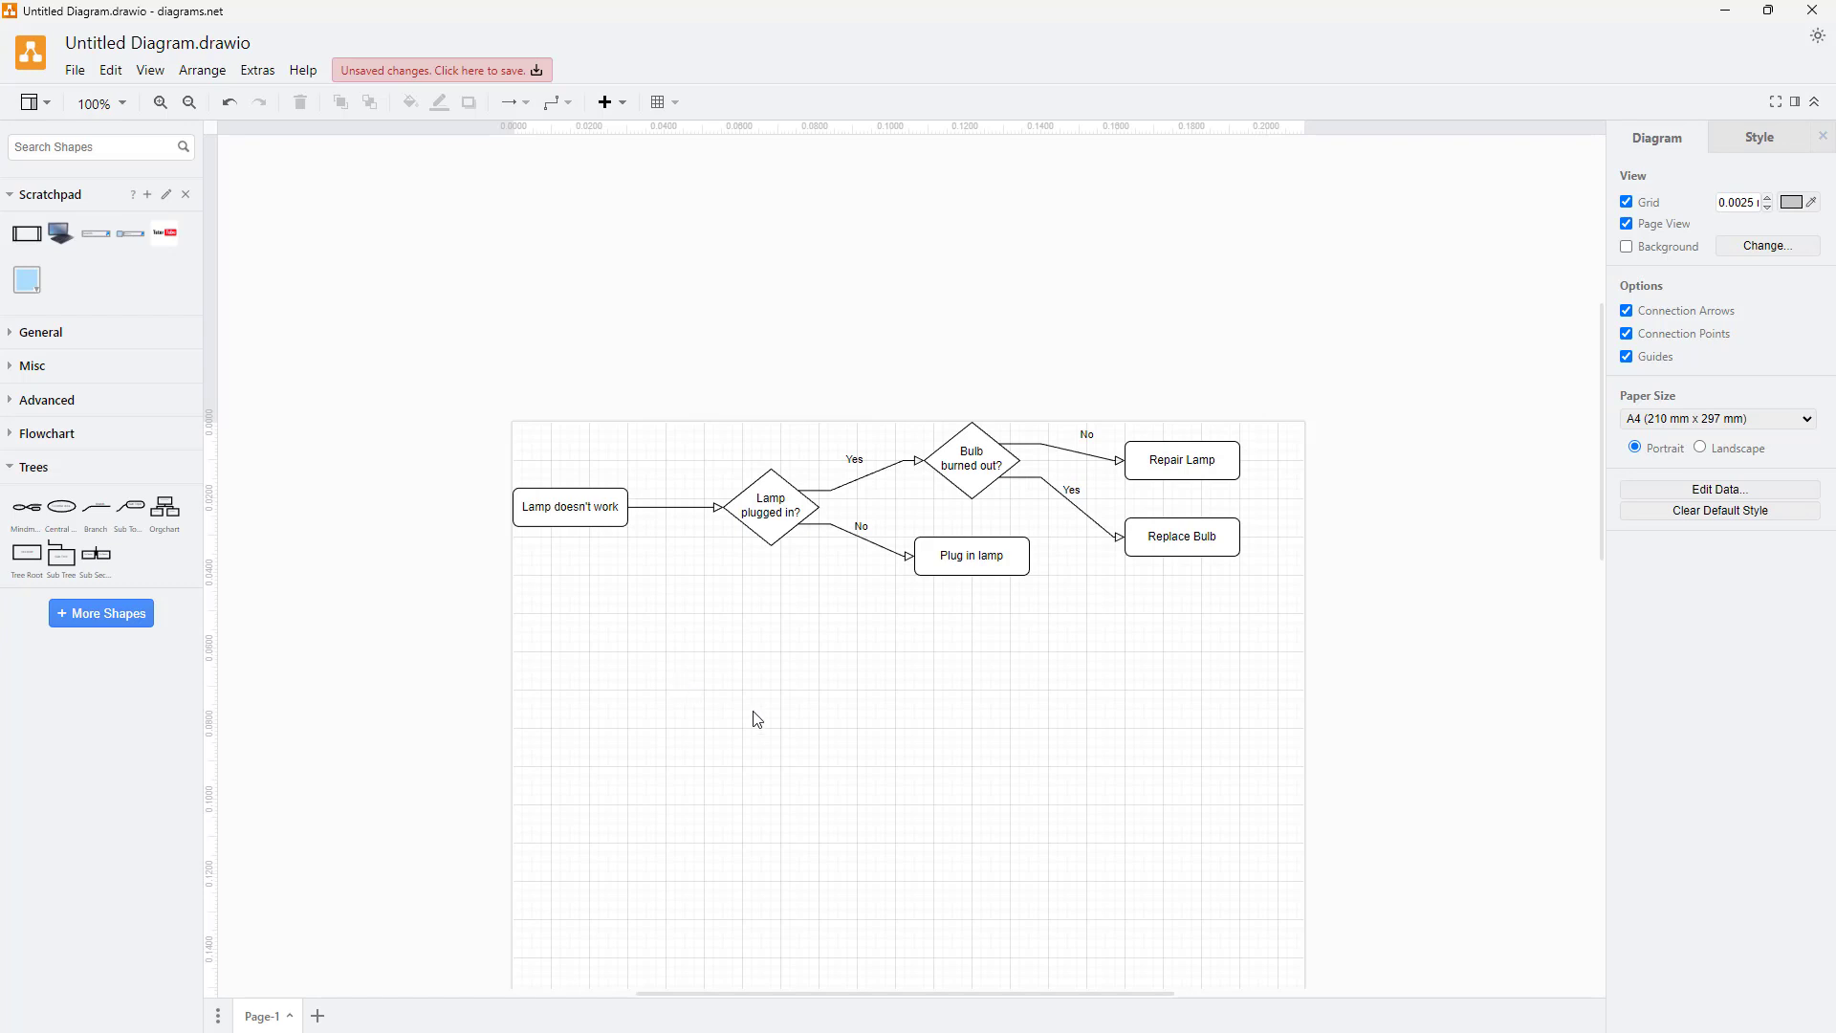